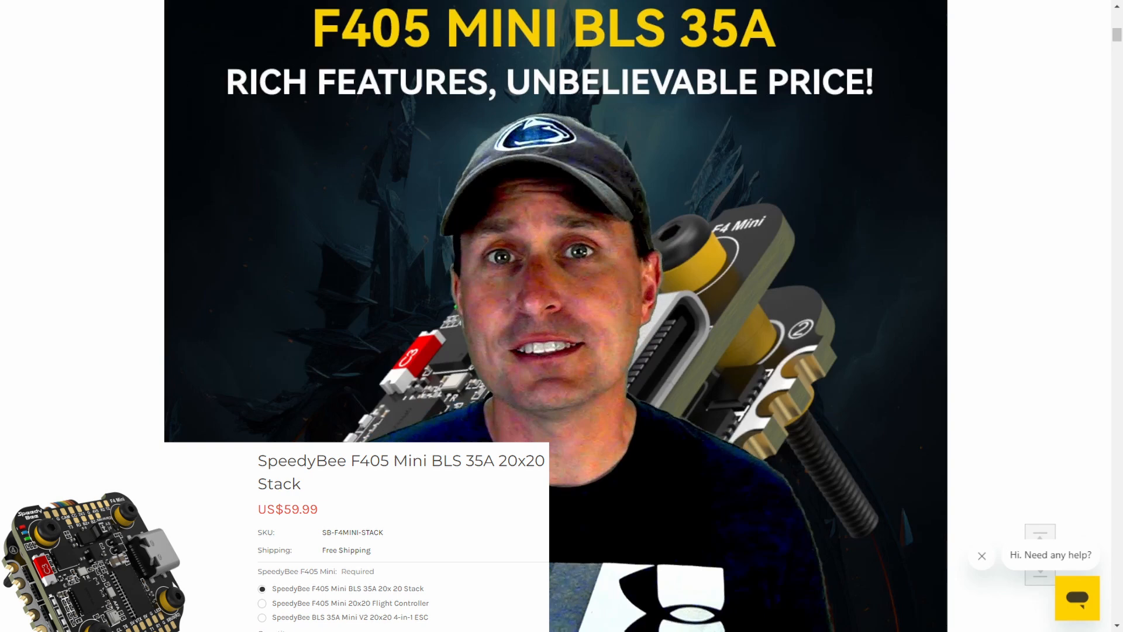
# Select the standalone BLS 35A Mini V2 20x20 4-in-1 ESC variant, showing US$31.99
pyautogui.click(262, 616)
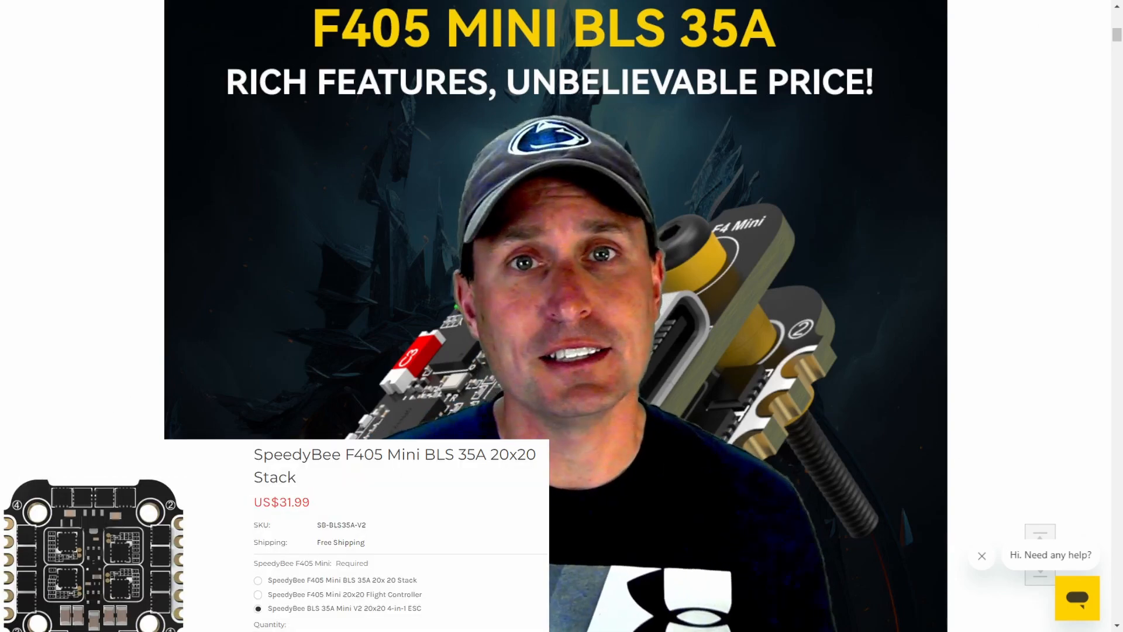
pyautogui.click(258, 595)
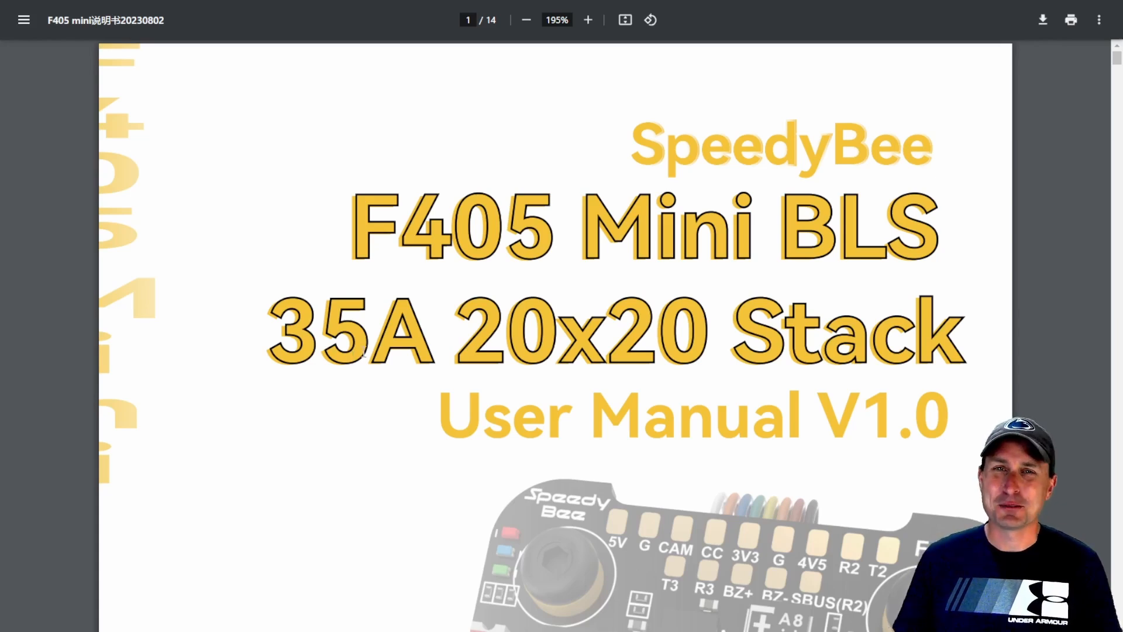
# Scroll the manual to page 2's flight controller and ESC dimension drawings
pyautogui.scroll(-3)
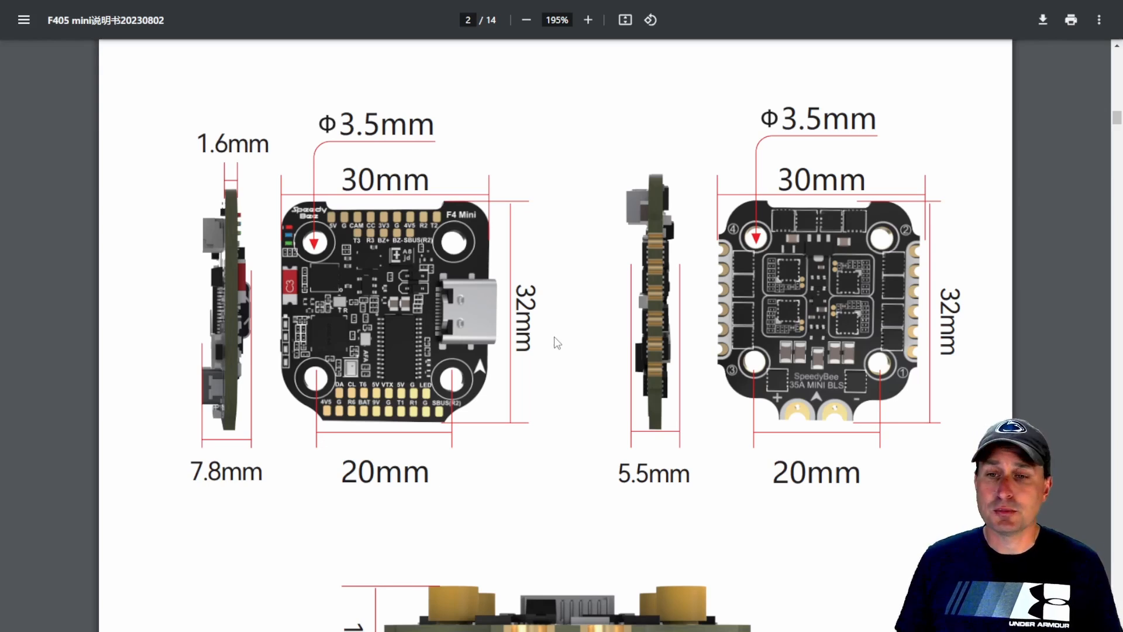
pyautogui.scroll(-3)
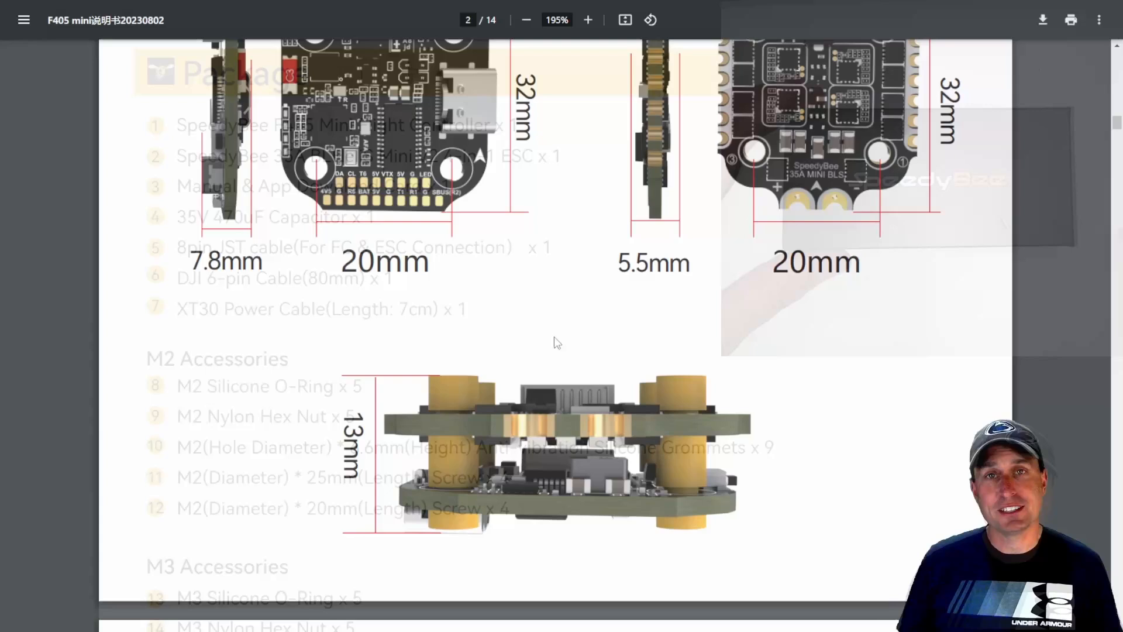
pyautogui.scroll(-3)
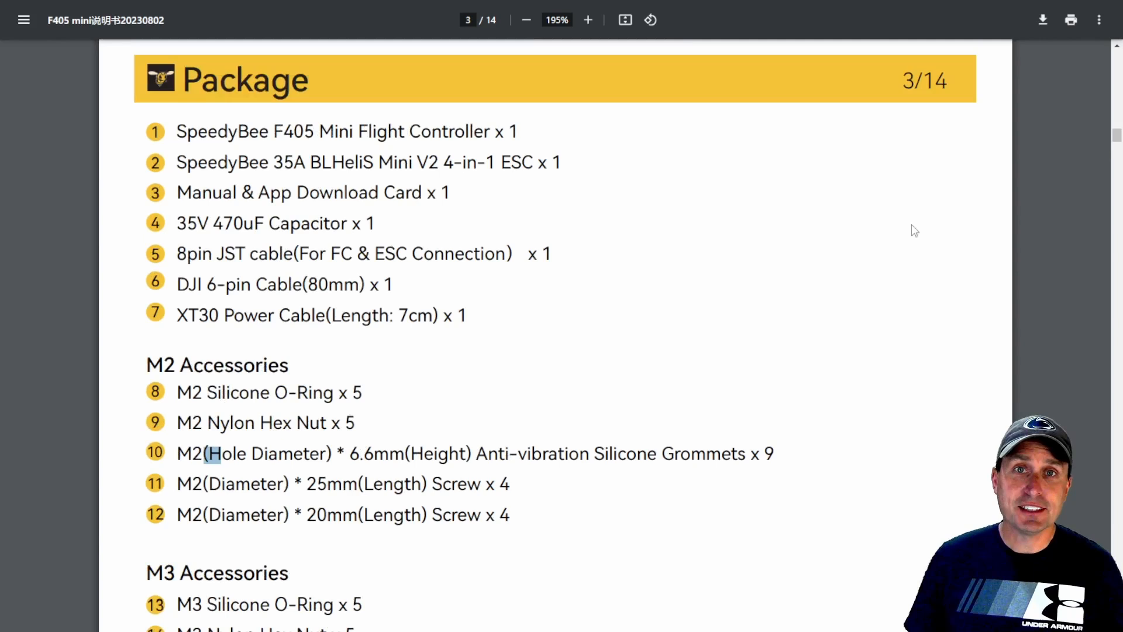
pyautogui.moveTo(1097, 448)
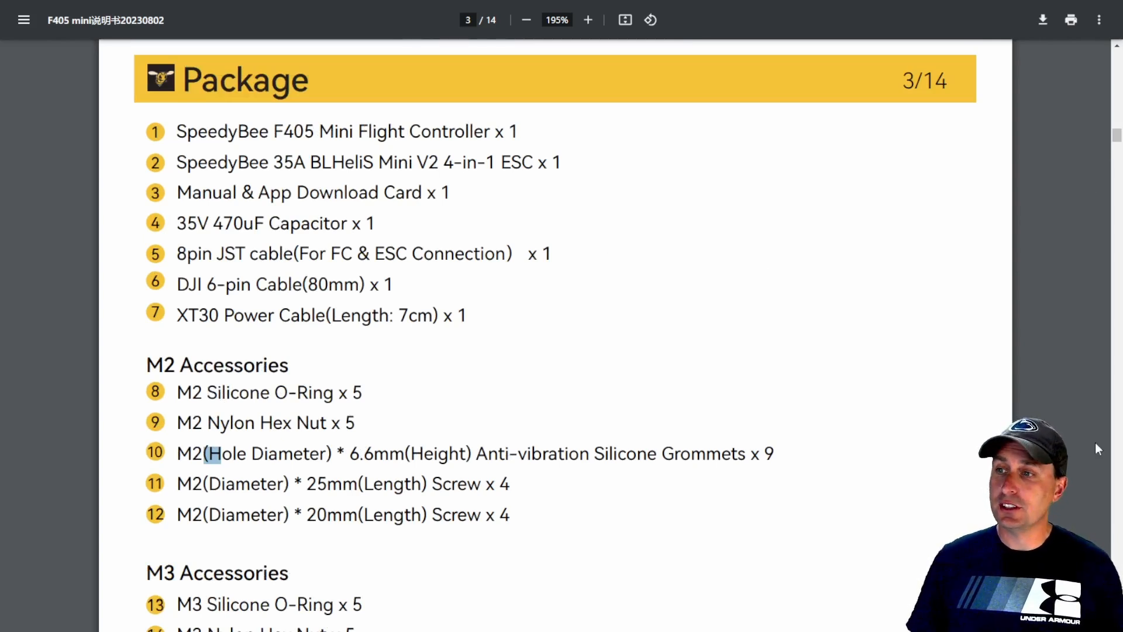
# Scroll past the package contents pictures to the FC & ESC Connection heading on page 4
pyautogui.scroll(-3)
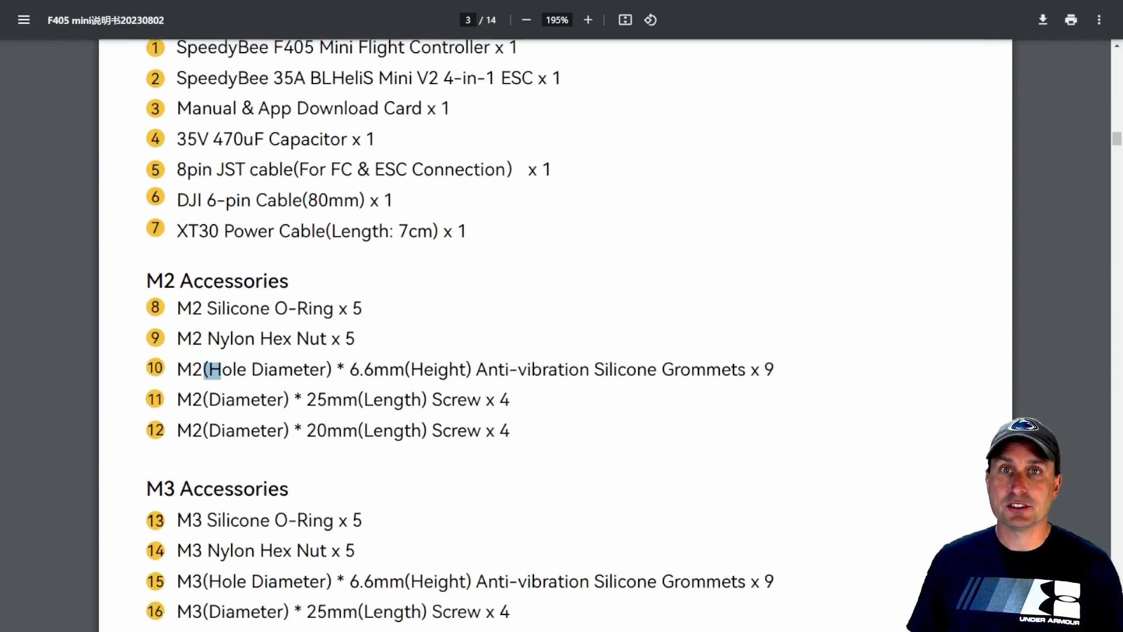
pyautogui.scroll(-3)
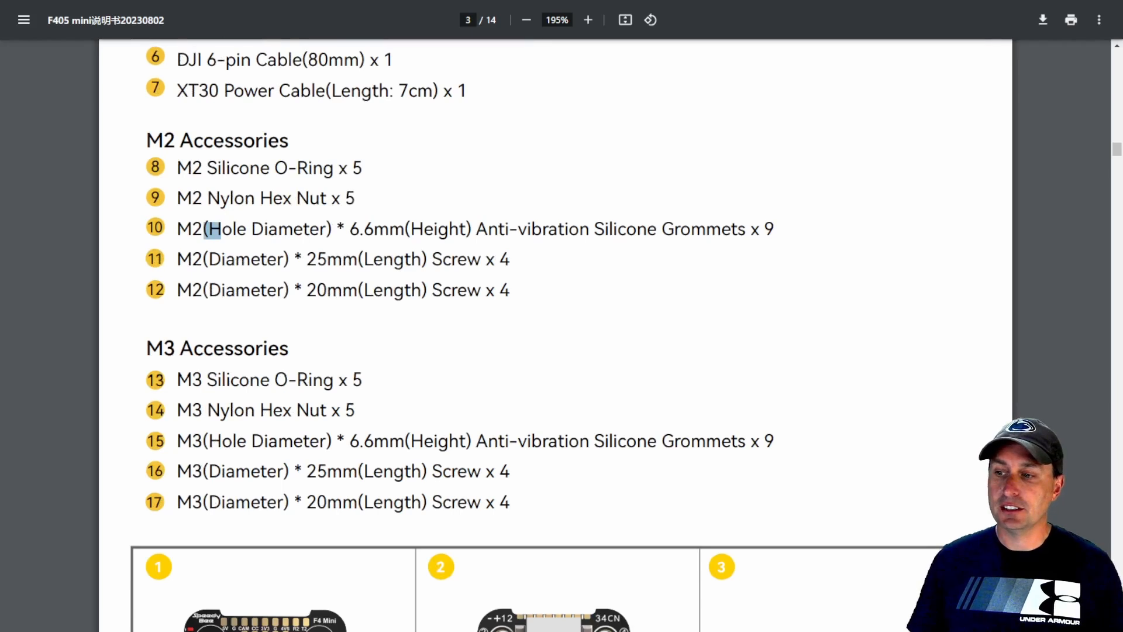
pyautogui.scroll(-3)
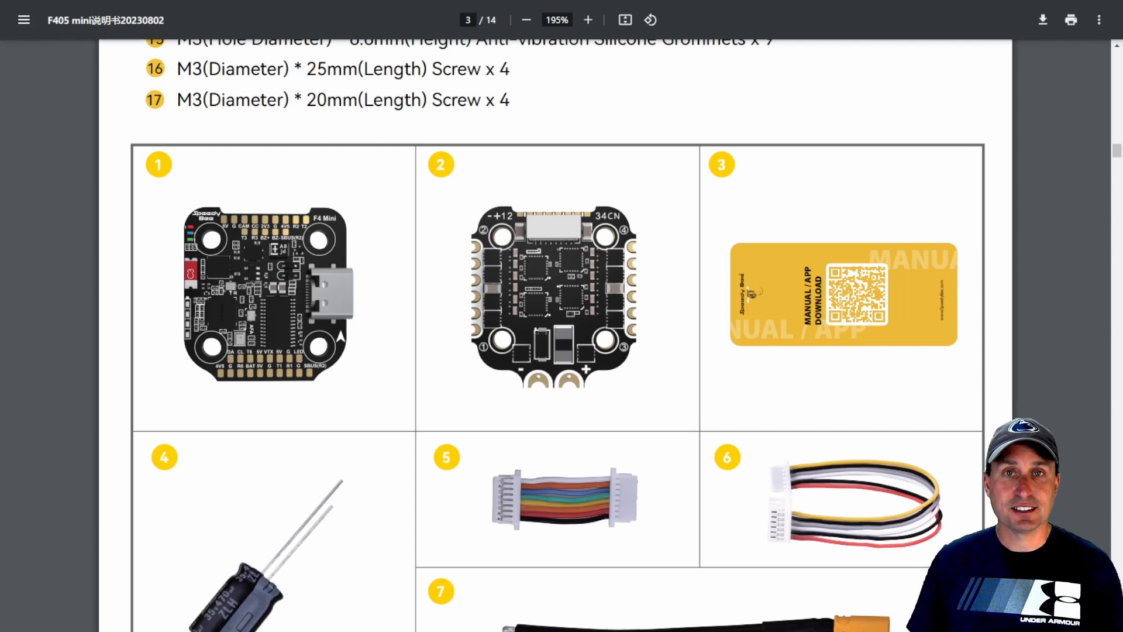
pyautogui.scroll(-3)
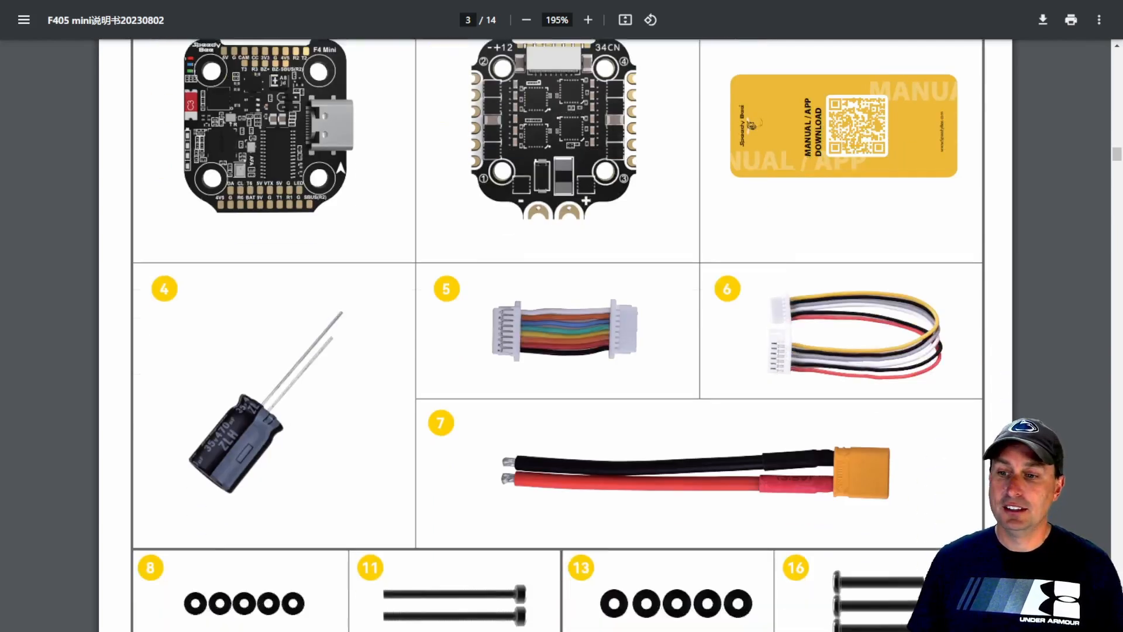
pyautogui.scroll(-3)
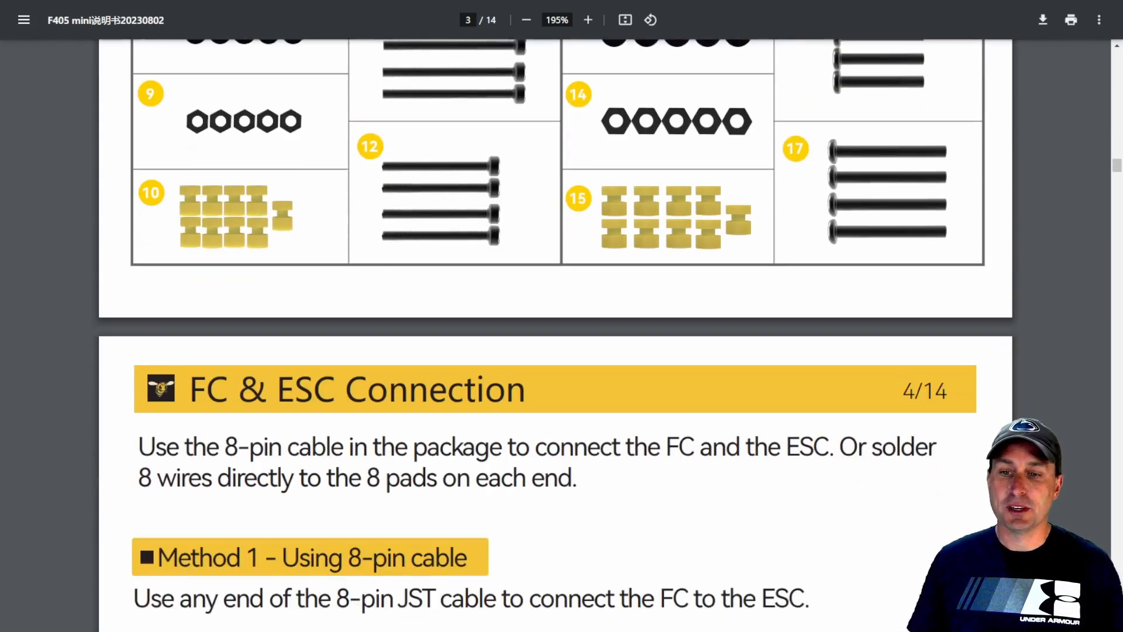
# Highlight the BAT/+ label in the 8-pin cable diagram and scroll to the Method 2 direct soldering diagram
pyautogui.scroll(-3)
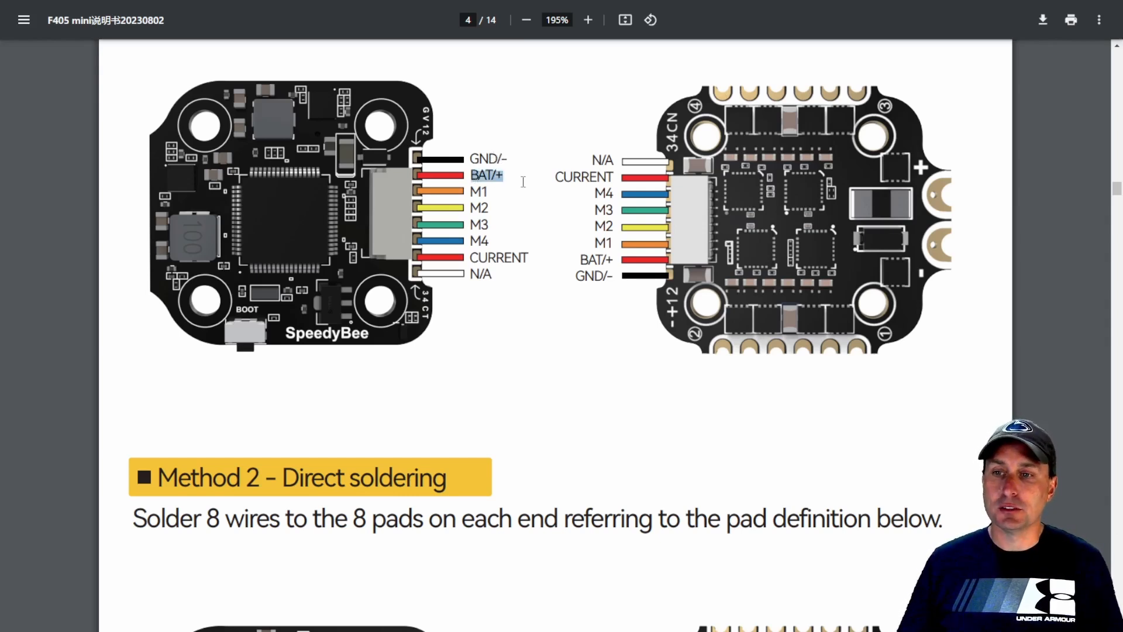
pyautogui.doubleClick(499, 258)
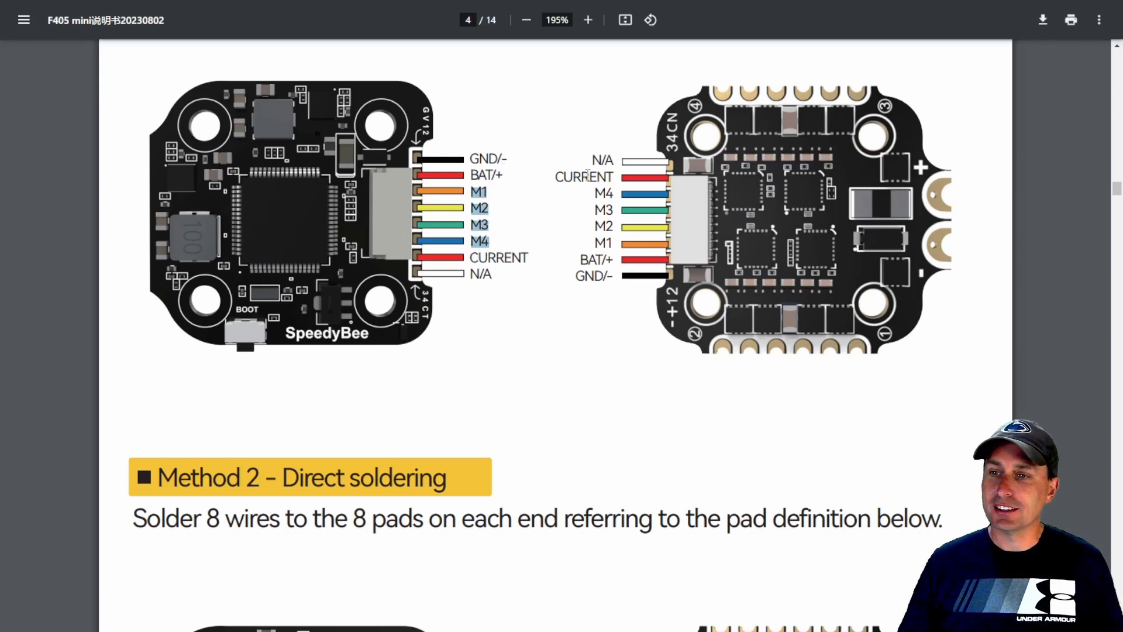
pyautogui.scroll(-3)
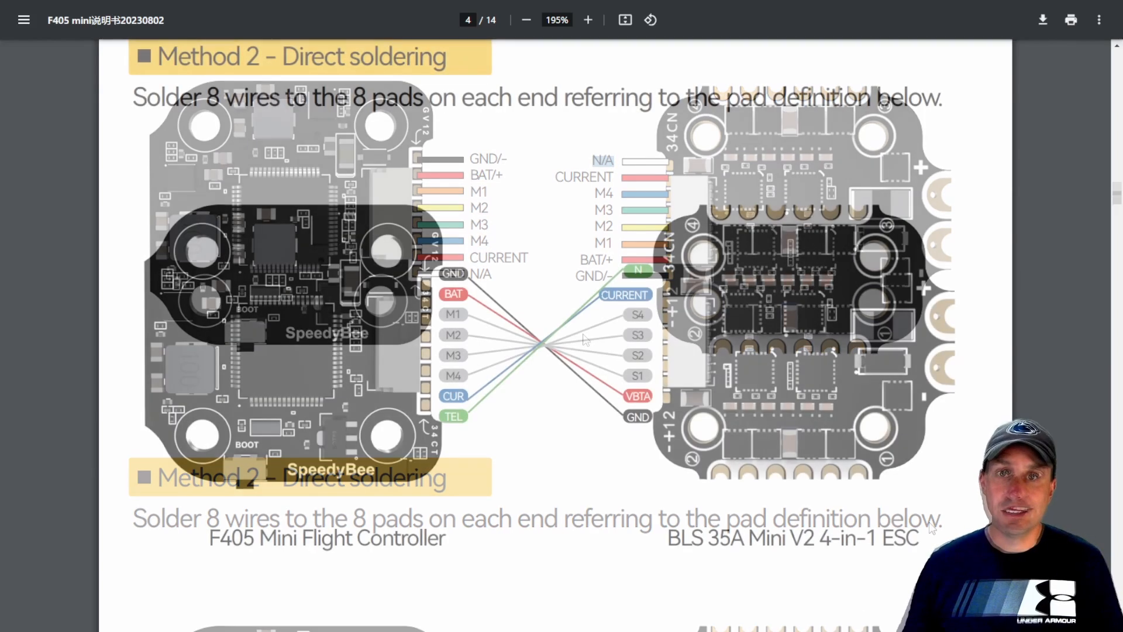
pyautogui.scroll(3)
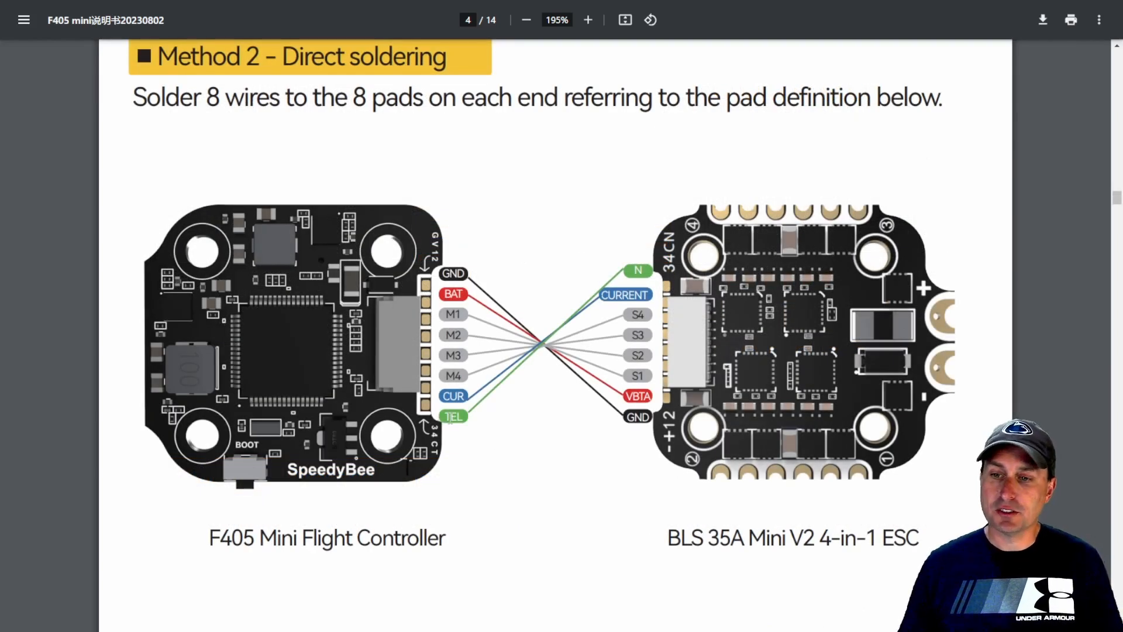
pyautogui.moveTo(479, 462)
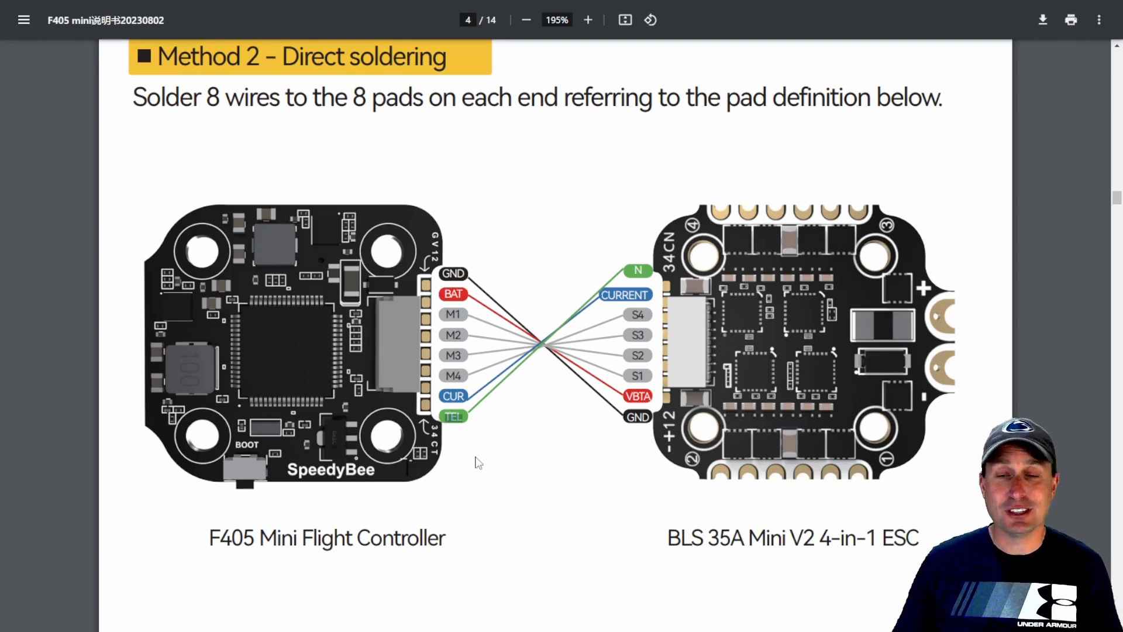
pyautogui.scroll(-3)
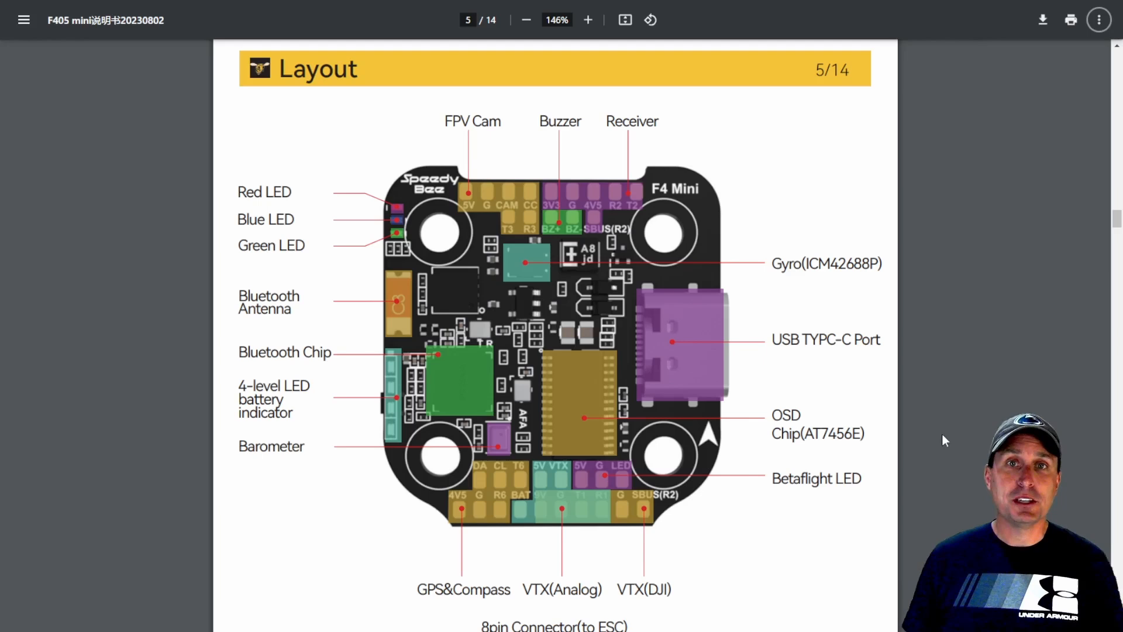
pyautogui.moveTo(914, 459)
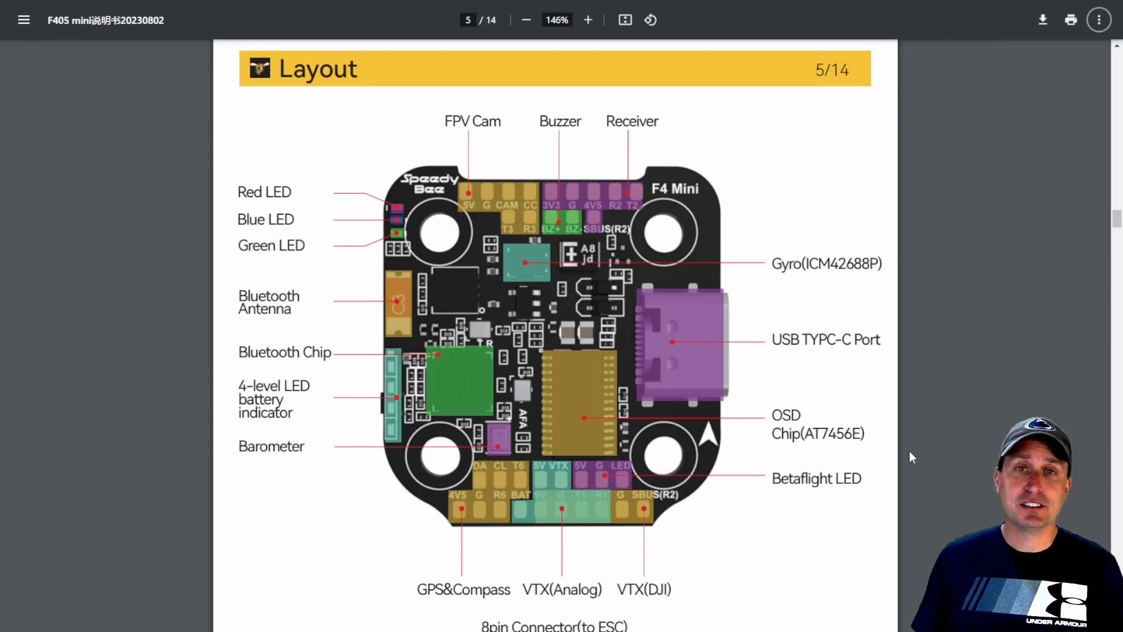
pyautogui.moveTo(895, 615)
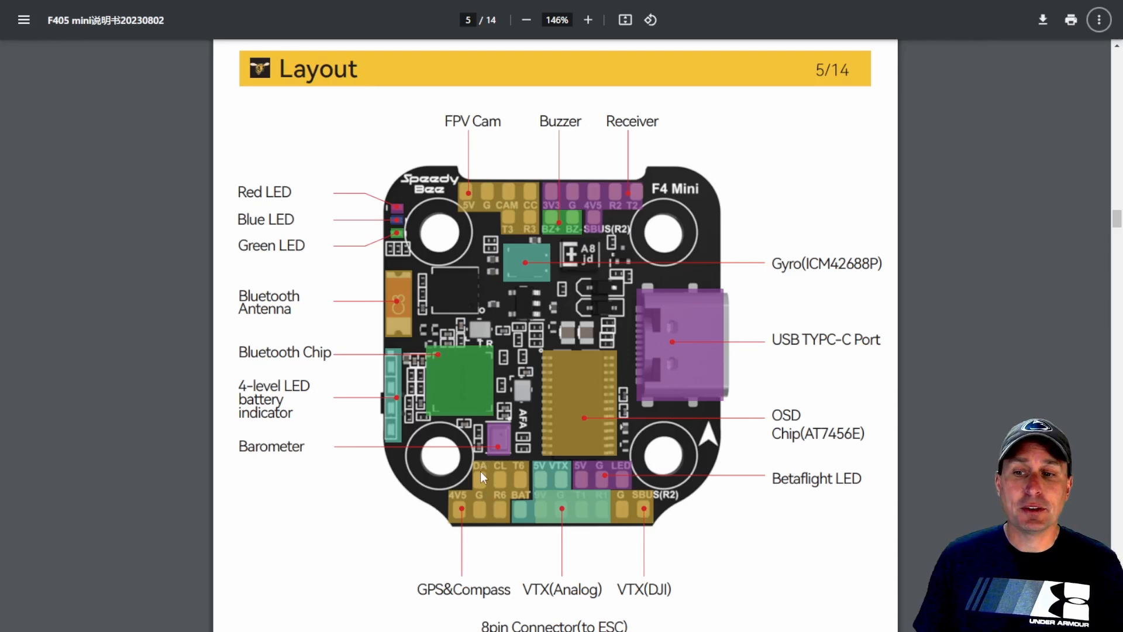
pyautogui.moveTo(493, 492)
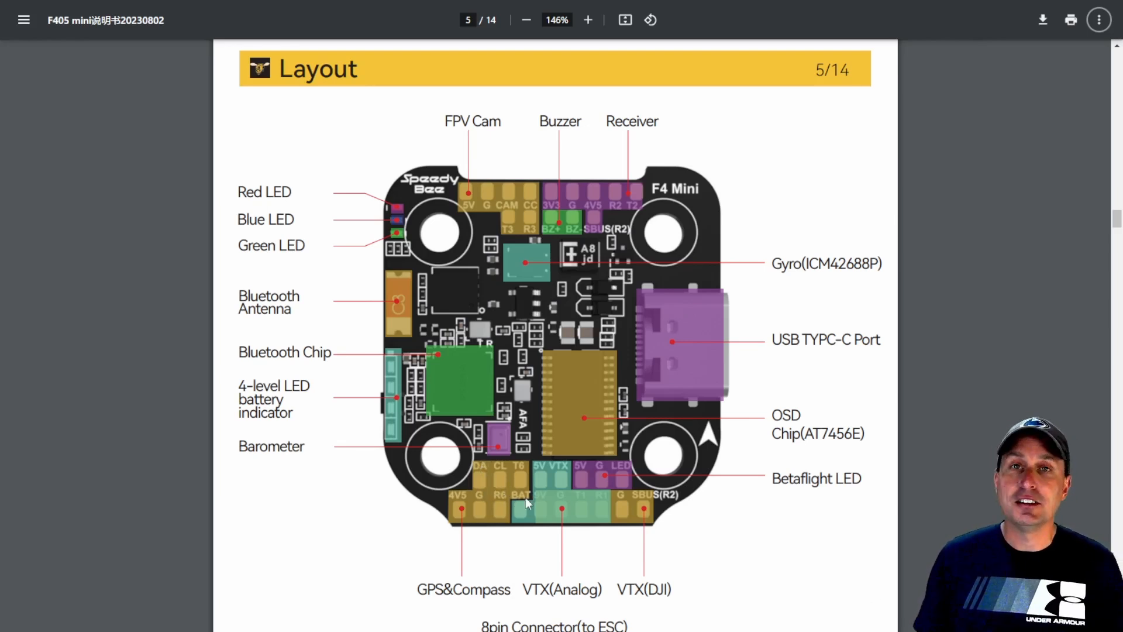
pyautogui.moveTo(520, 518)
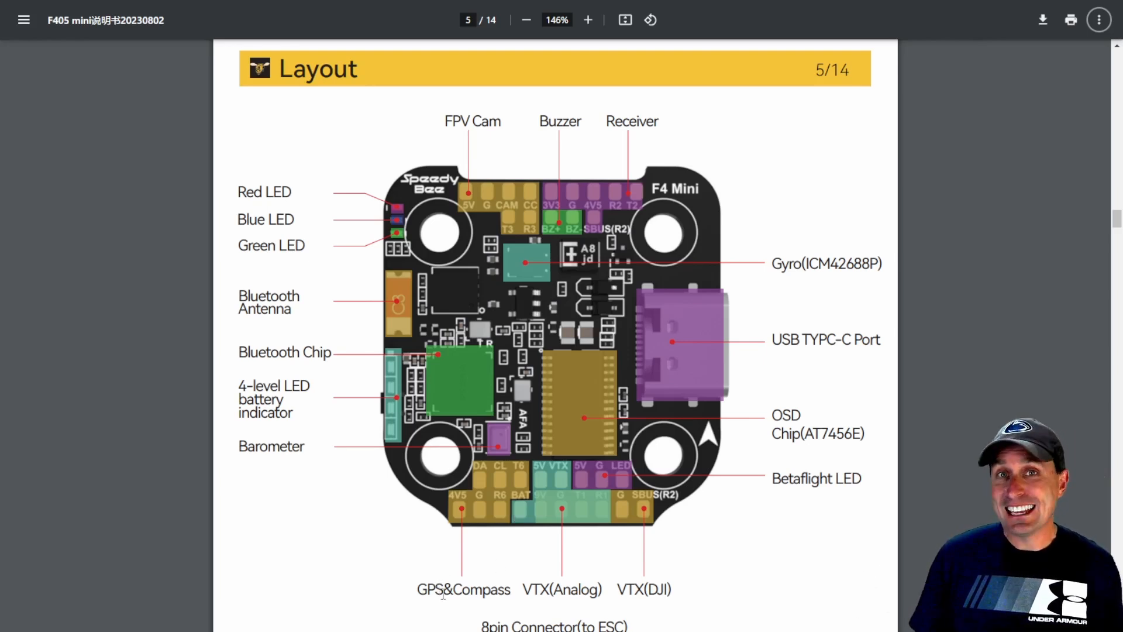
pyautogui.moveTo(505, 483)
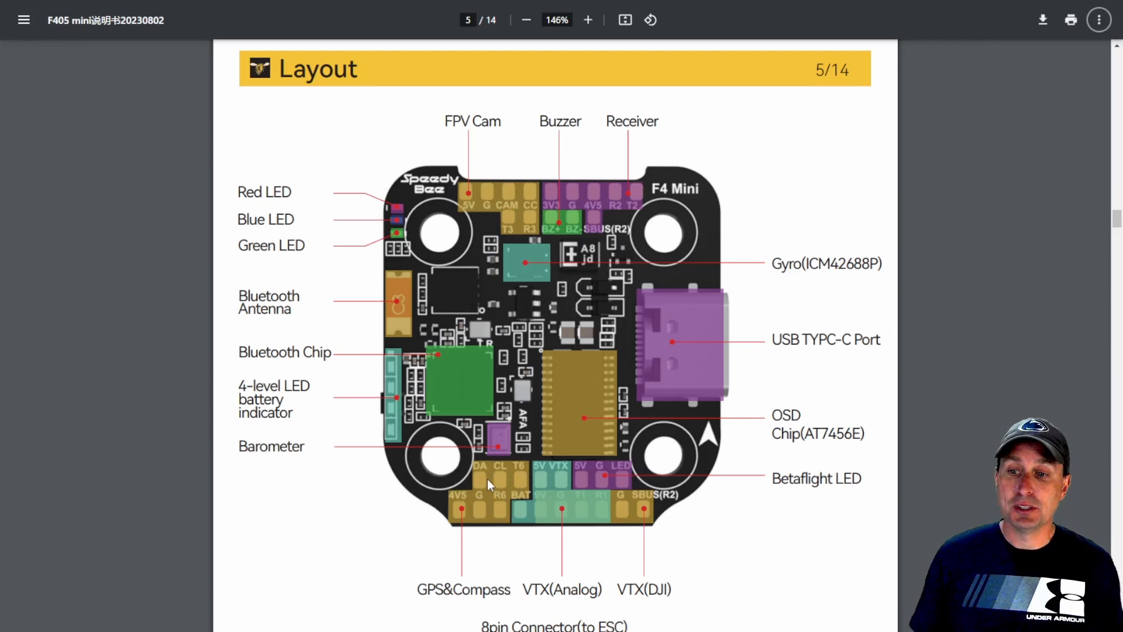
pyautogui.moveTo(502, 493)
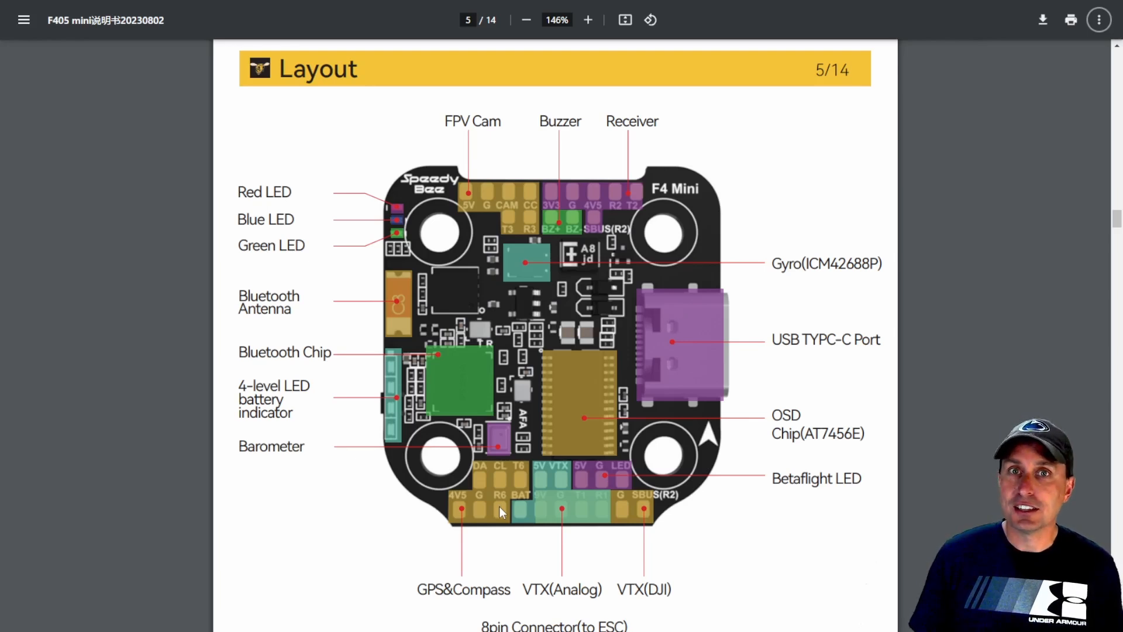
pyautogui.moveTo(485, 484)
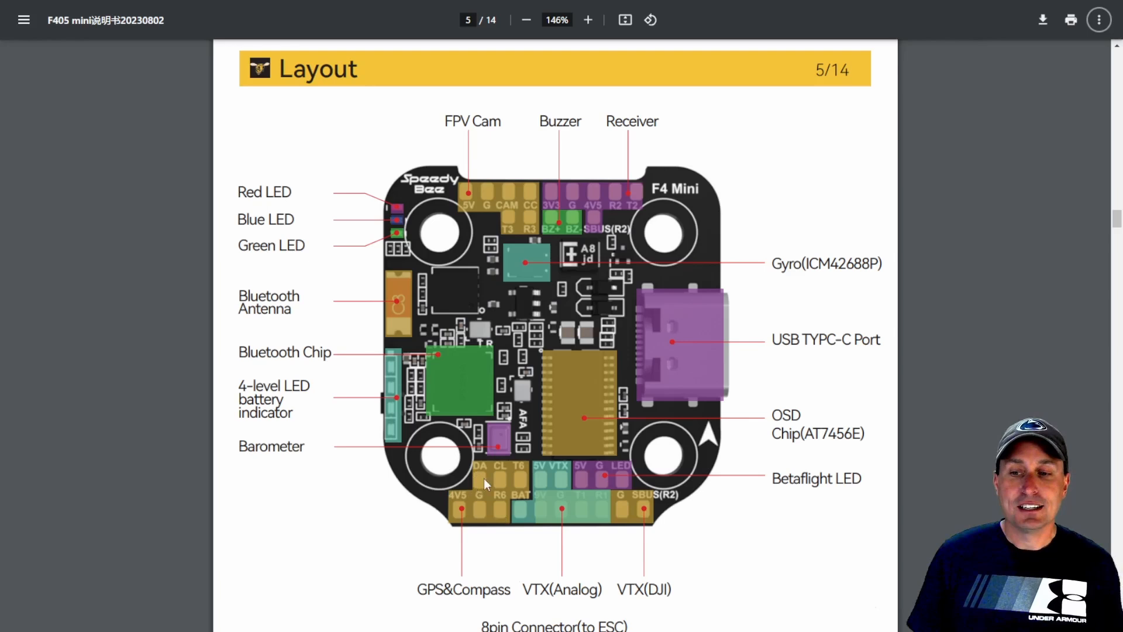
pyautogui.moveTo(493, 479)
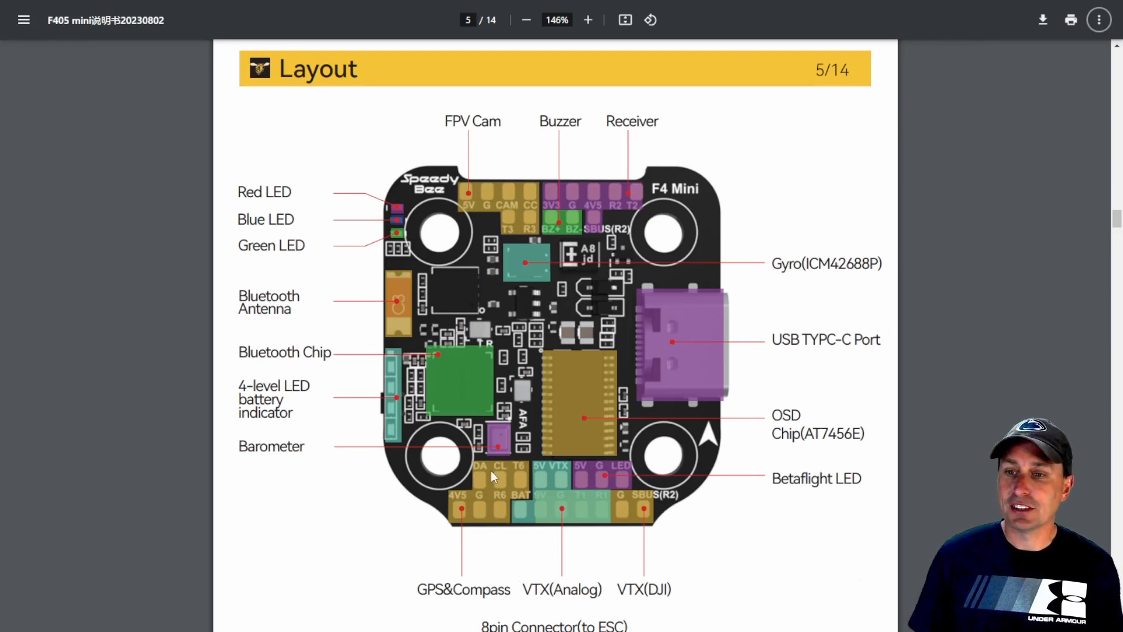
pyautogui.moveTo(620, 445)
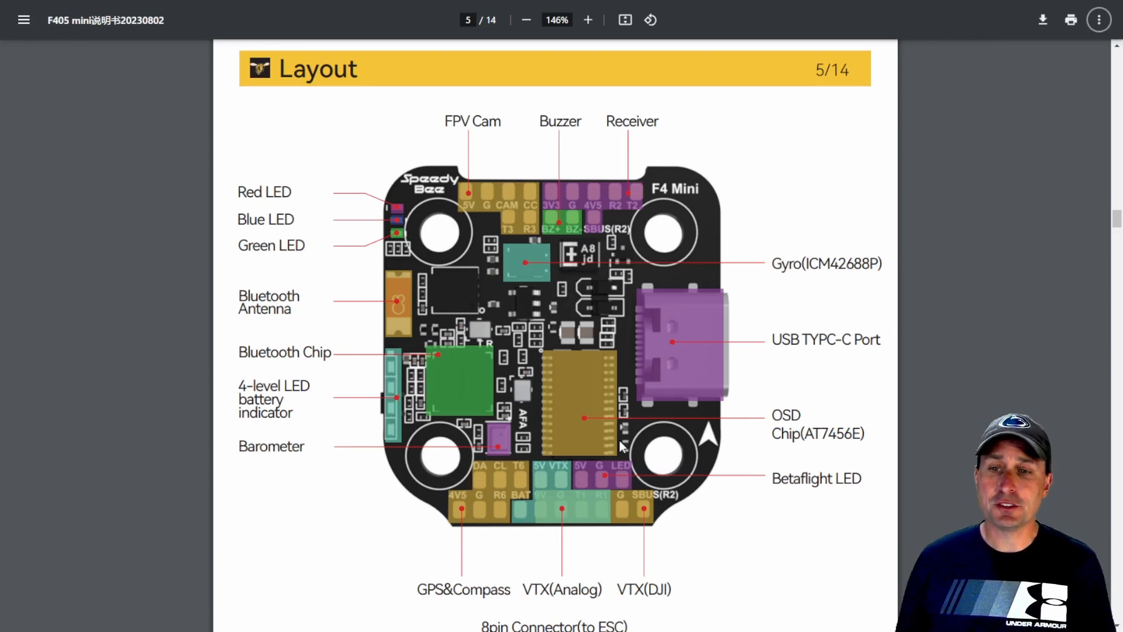
pyautogui.moveTo(384, 340)
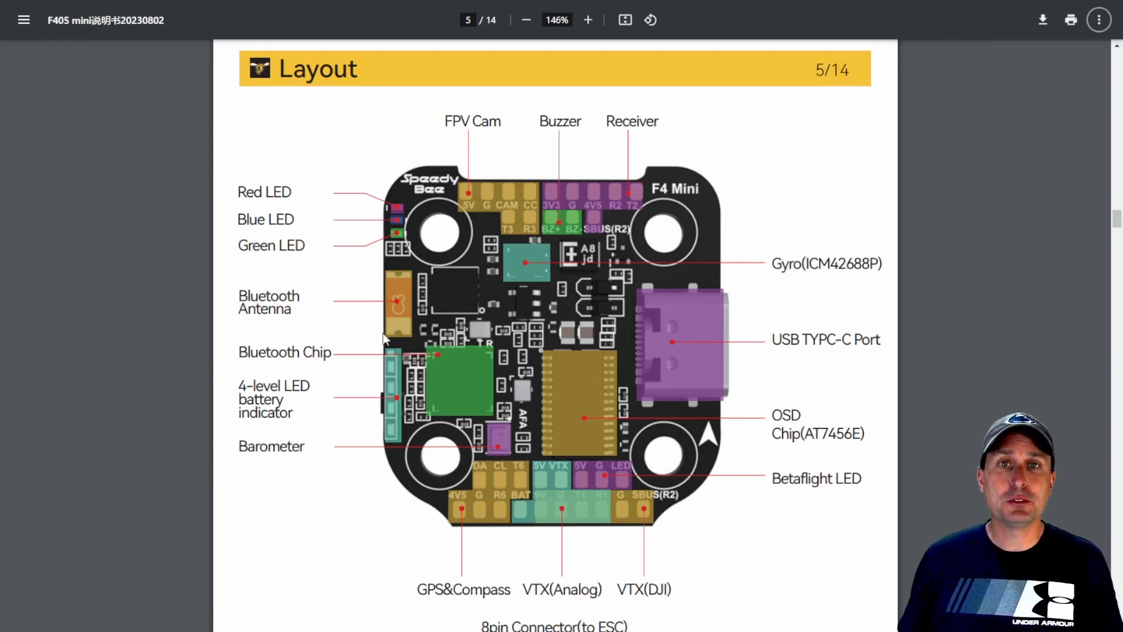
pyautogui.moveTo(384, 305)
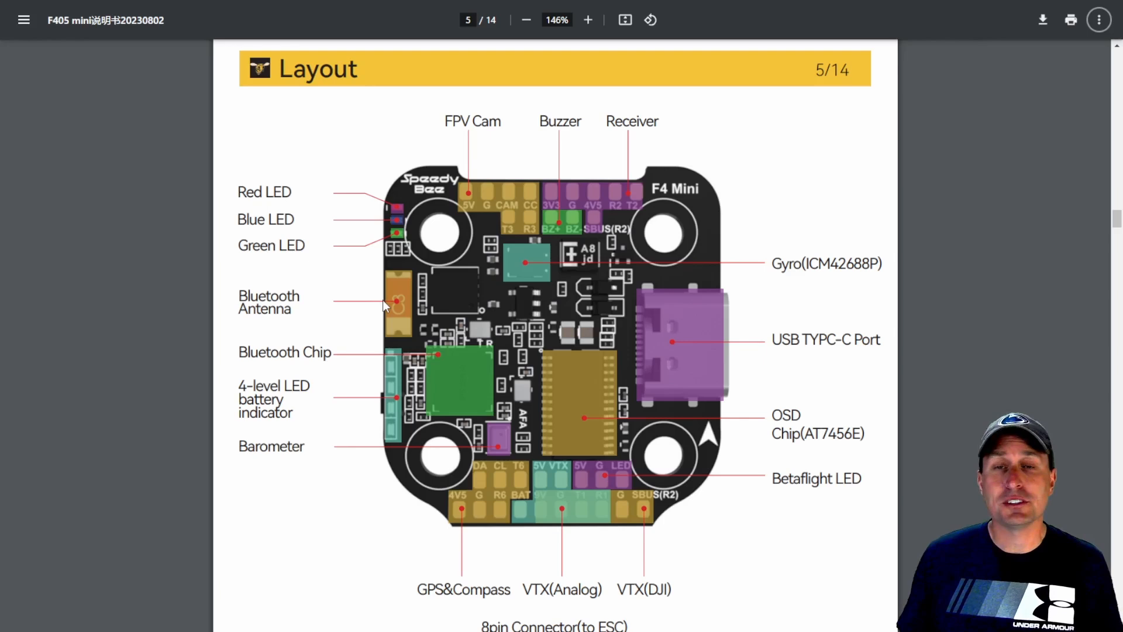
pyautogui.moveTo(397, 307)
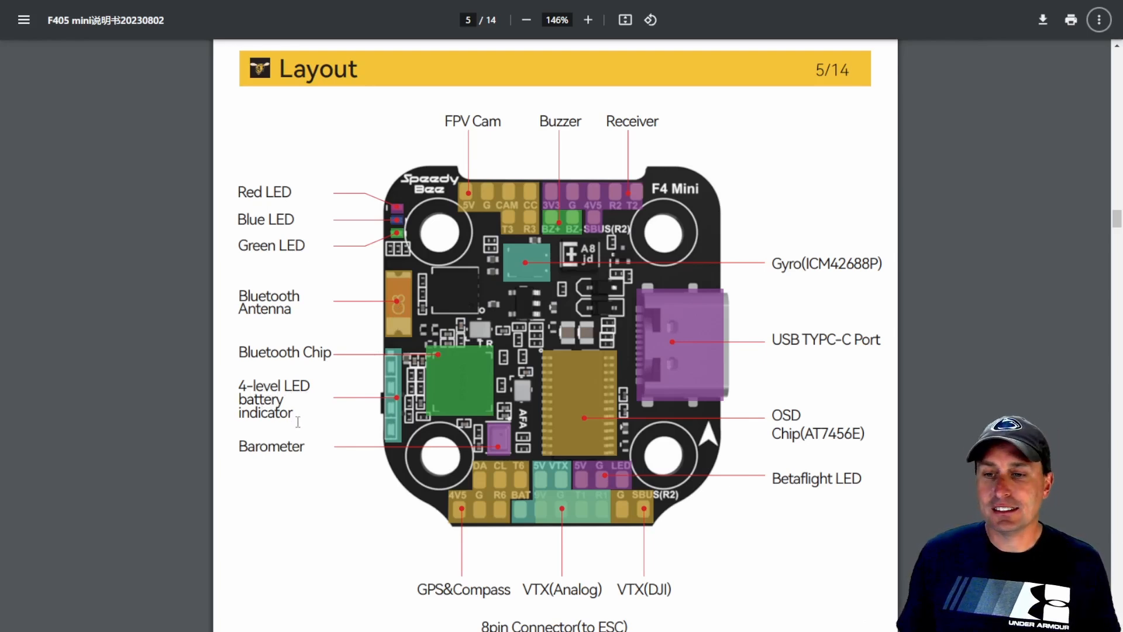
pyautogui.moveTo(404, 343)
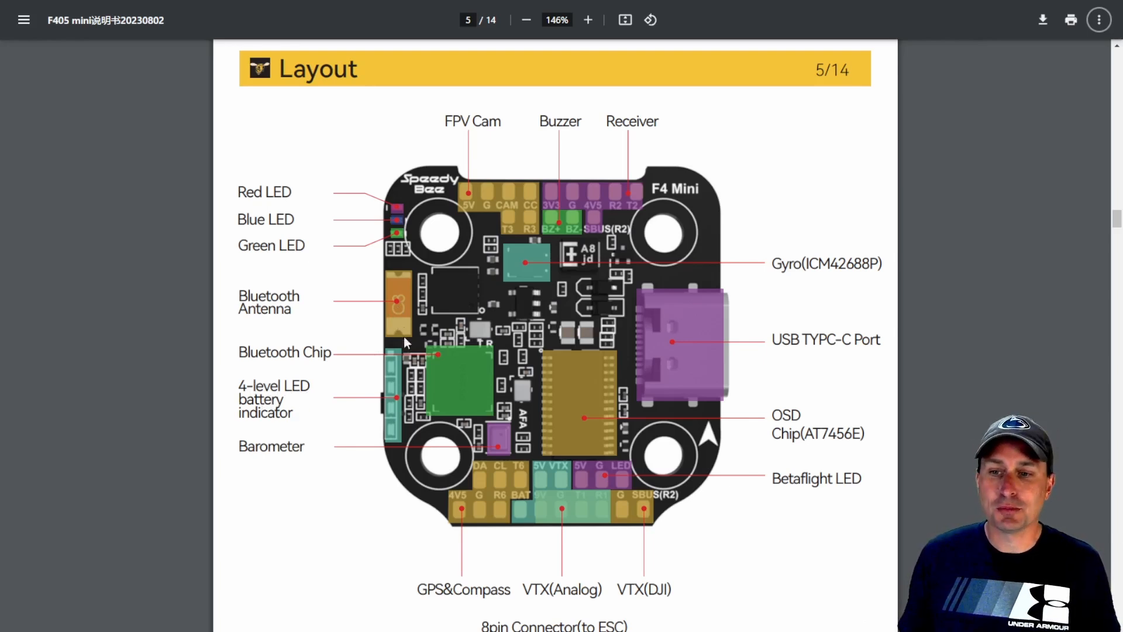
pyautogui.moveTo(464, 475)
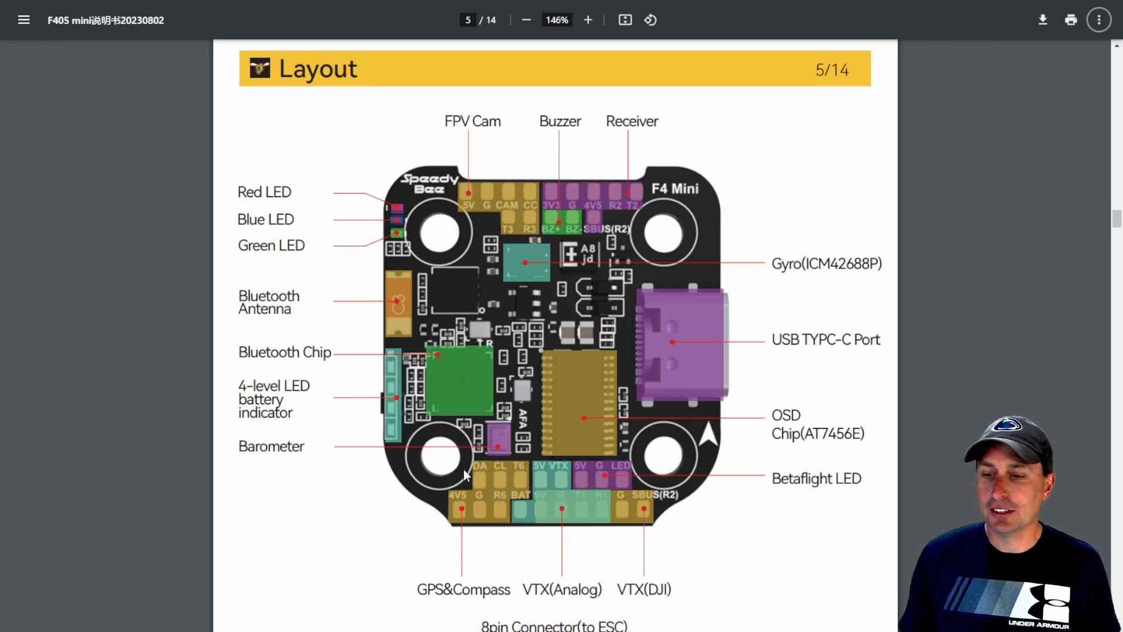
pyautogui.moveTo(581, 414)
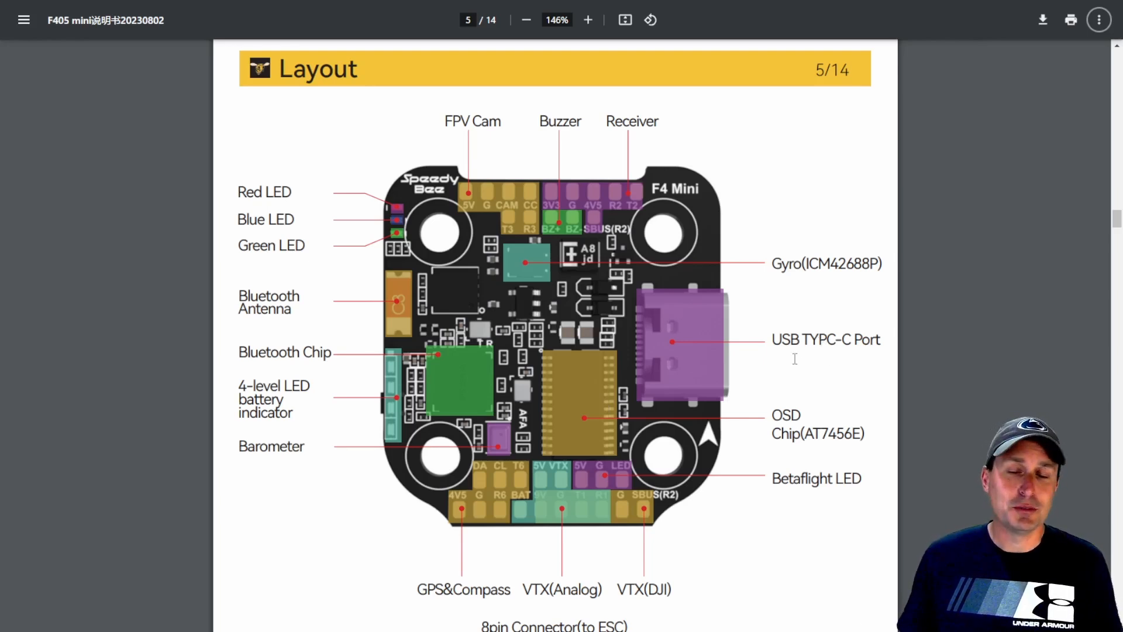
pyautogui.moveTo(805, 313)
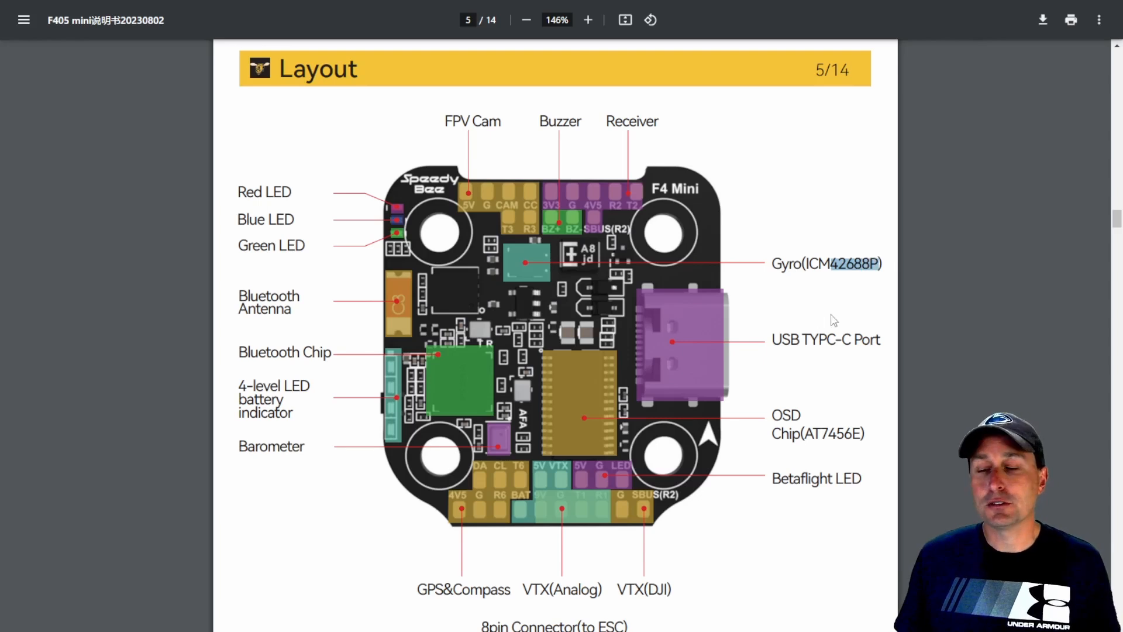
pyautogui.moveTo(828, 272)
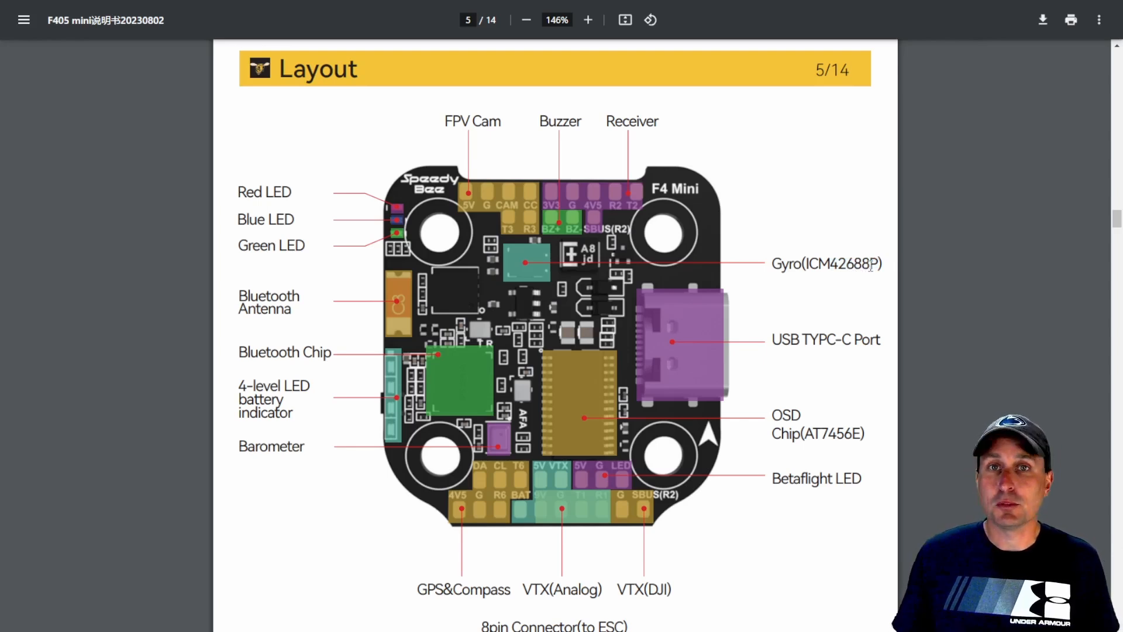
# Scroll page 5 to the bottom-side layout showing MCU, both BECs, TVS diode and BOOT button
pyautogui.scroll(-3)
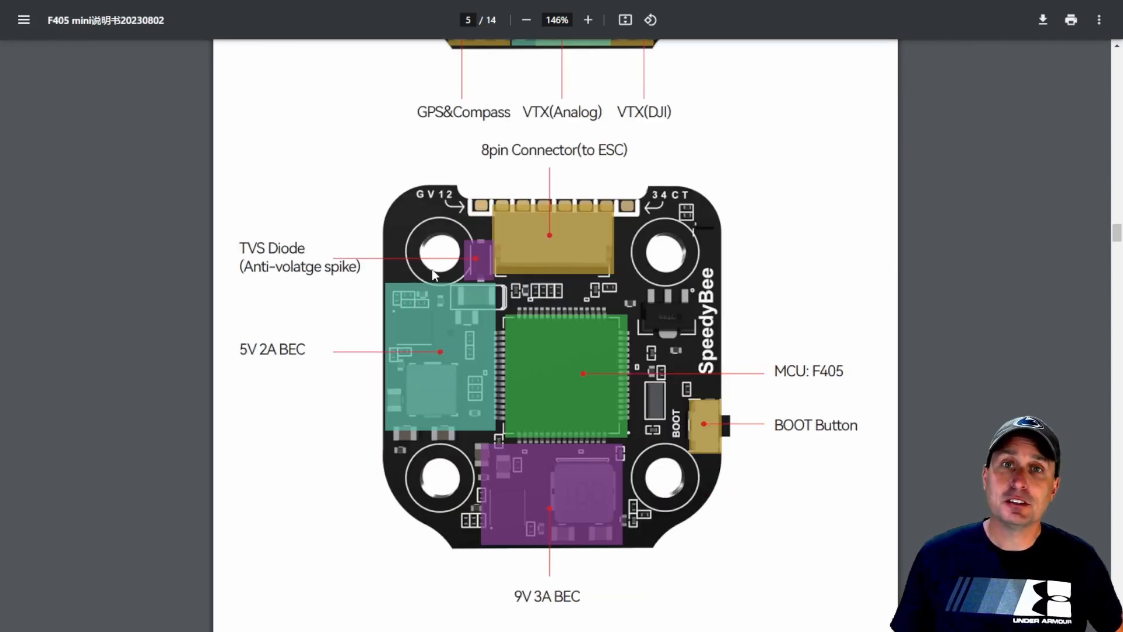
pyautogui.moveTo(476, 263)
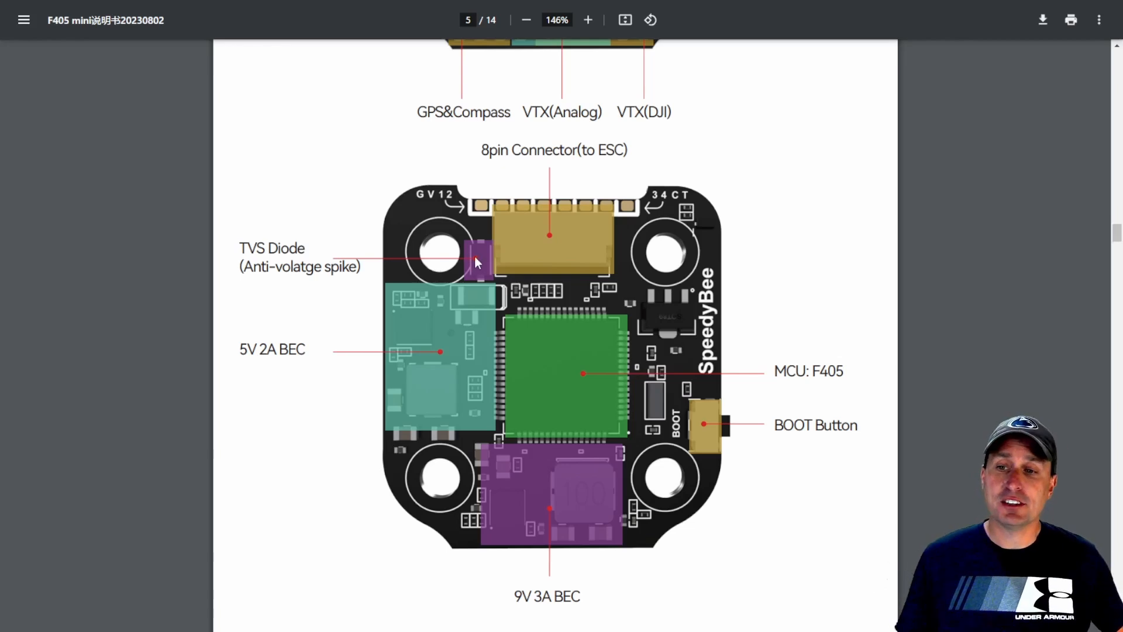
pyautogui.moveTo(499, 273)
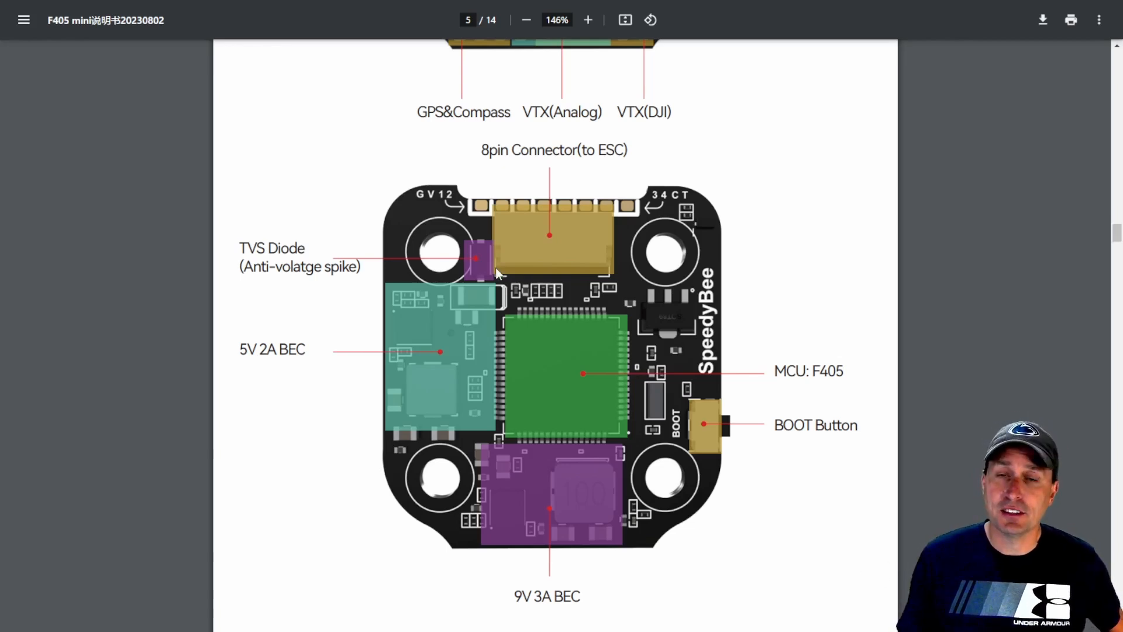
pyautogui.moveTo(523, 279)
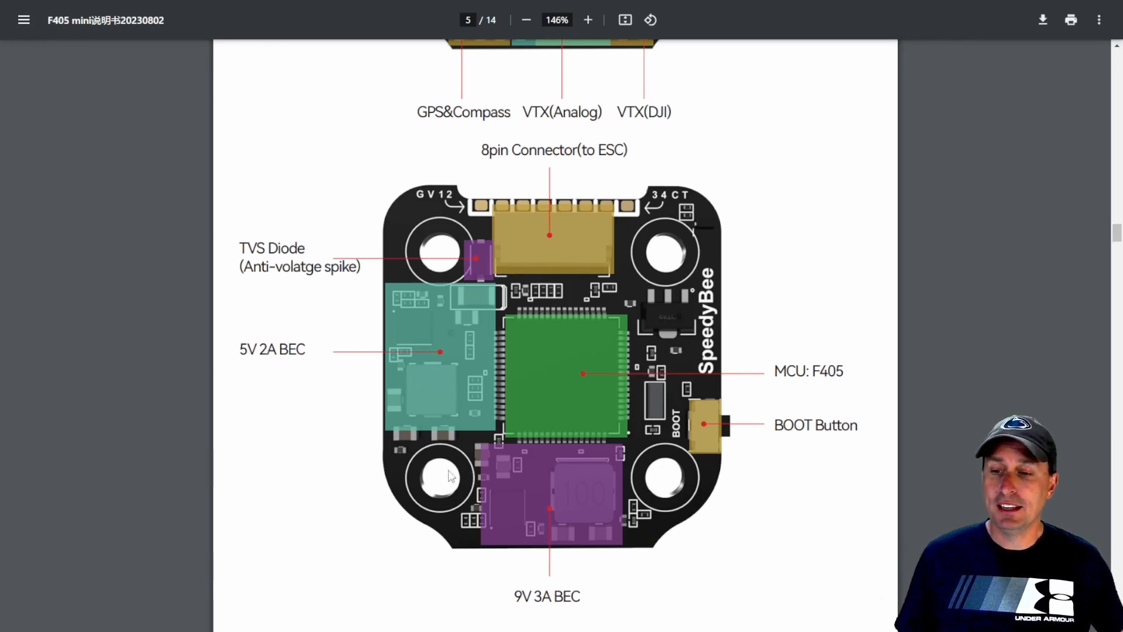
pyautogui.moveTo(540, 582)
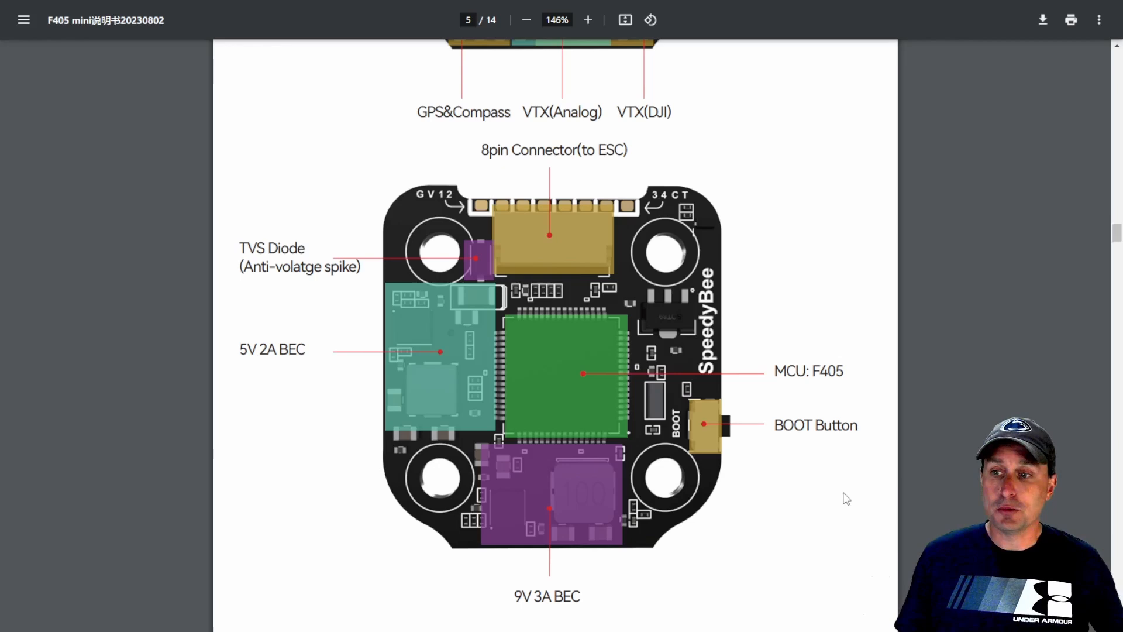
pyautogui.moveTo(855, 491)
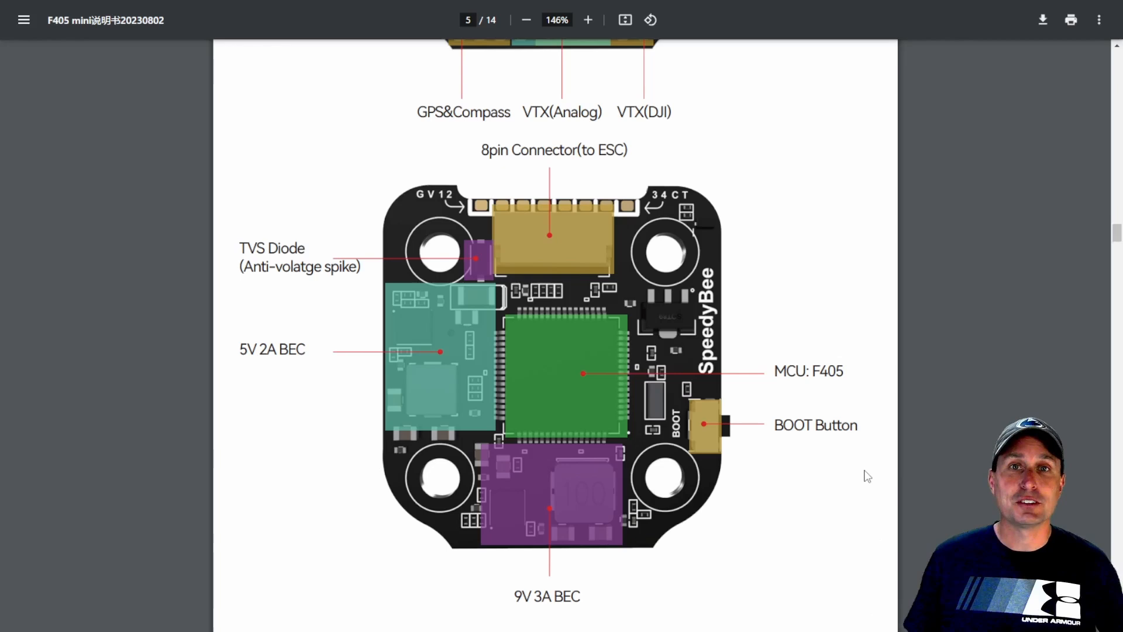
pyautogui.moveTo(875, 470)
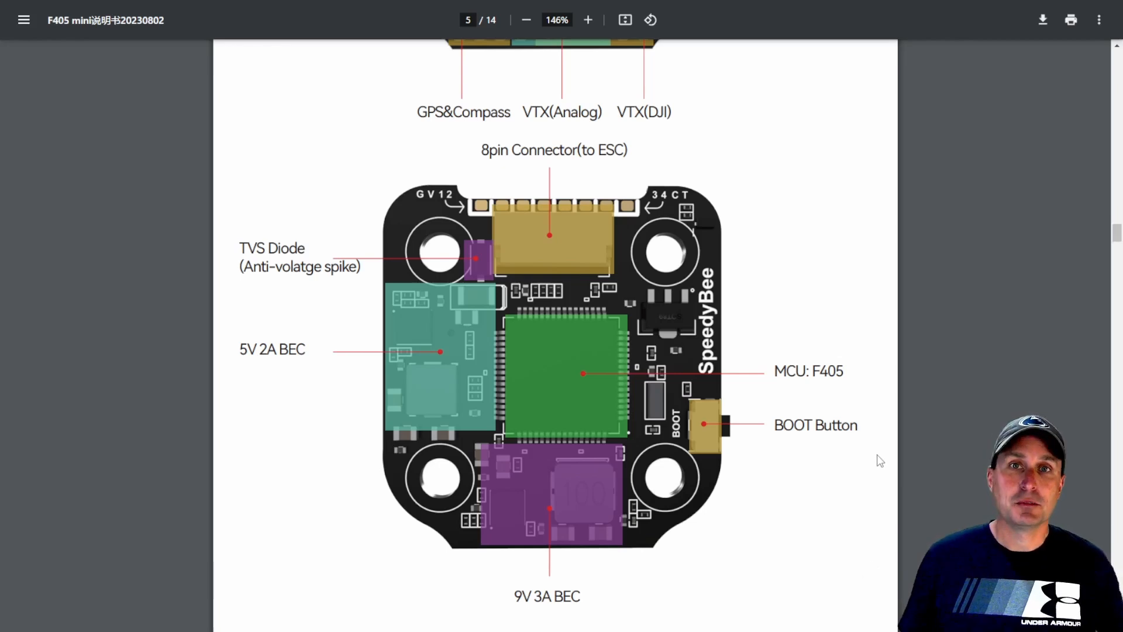
pyautogui.scroll(-3)
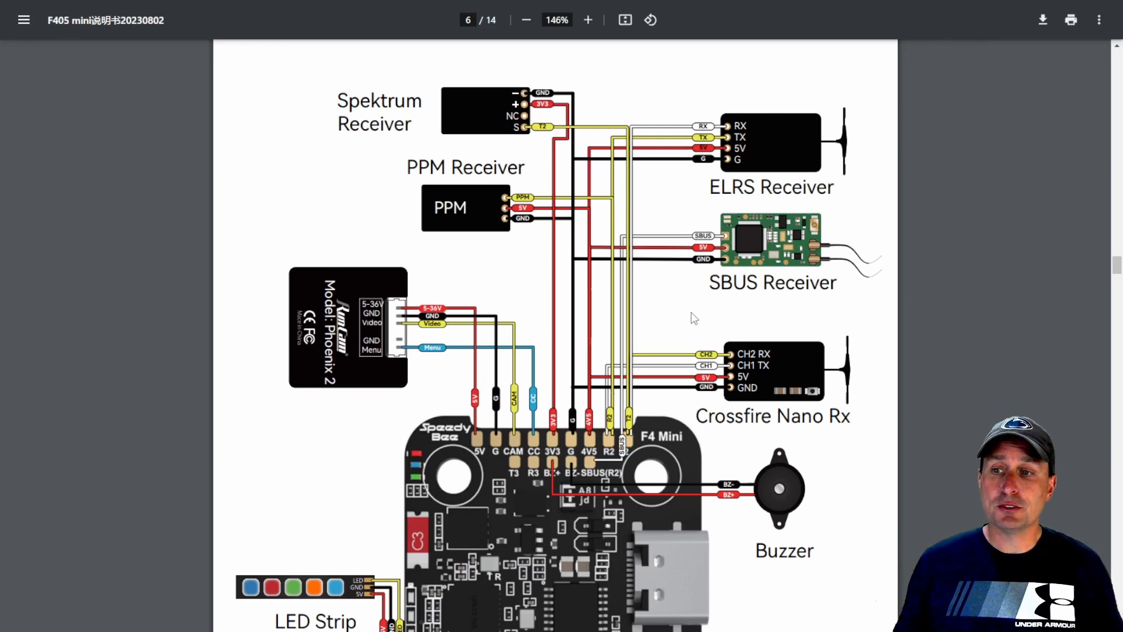
pyautogui.moveTo(617, 236)
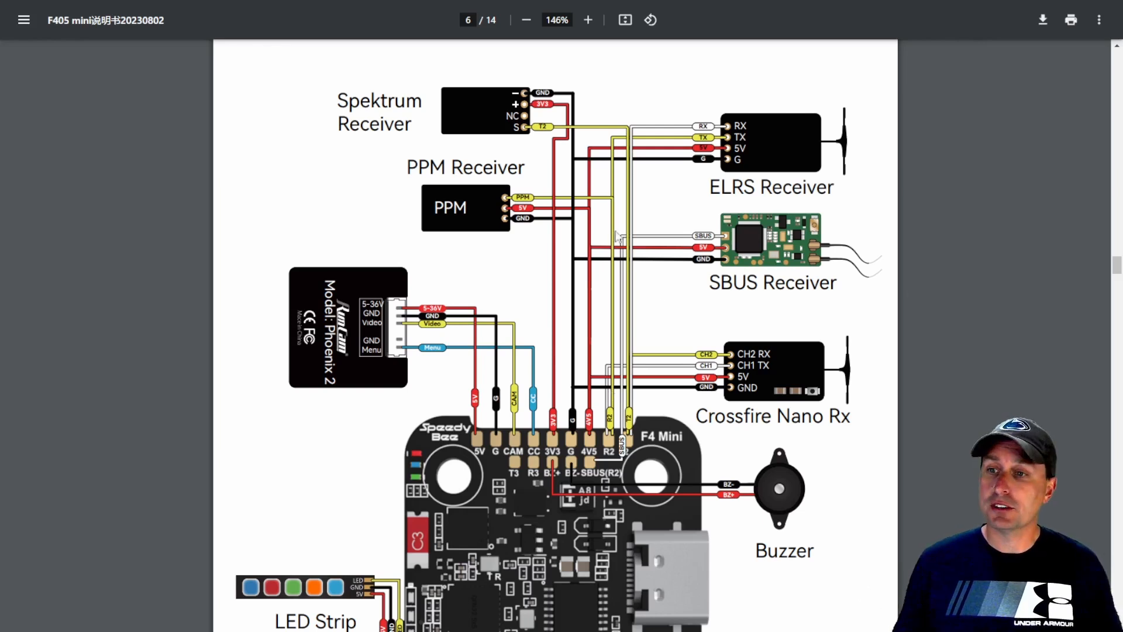
pyautogui.moveTo(773, 270)
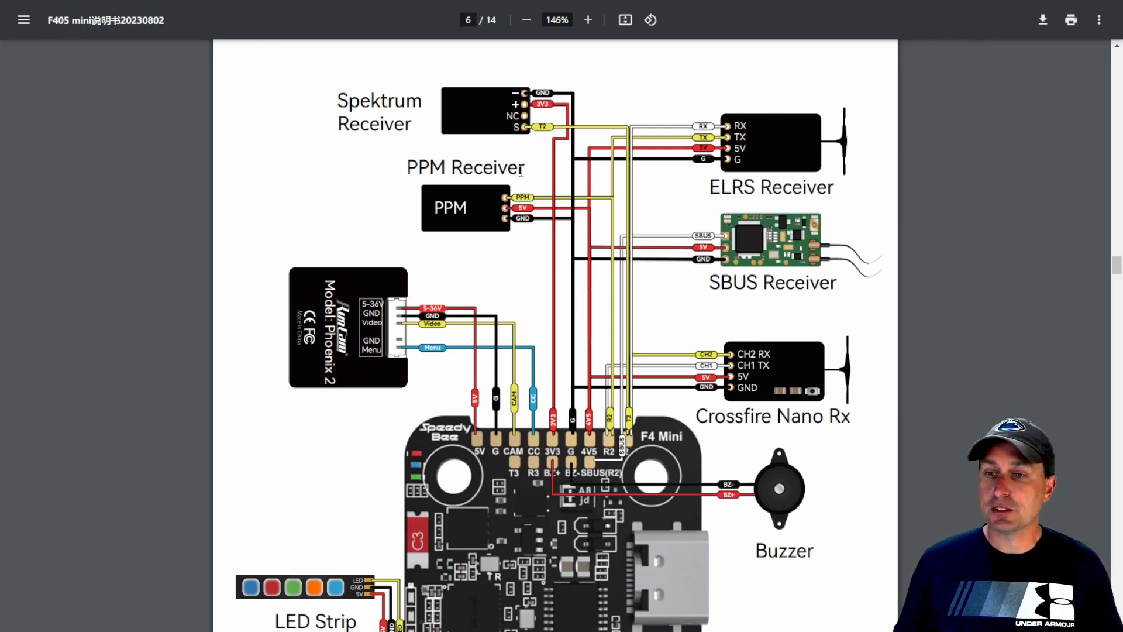
pyautogui.moveTo(684, 290)
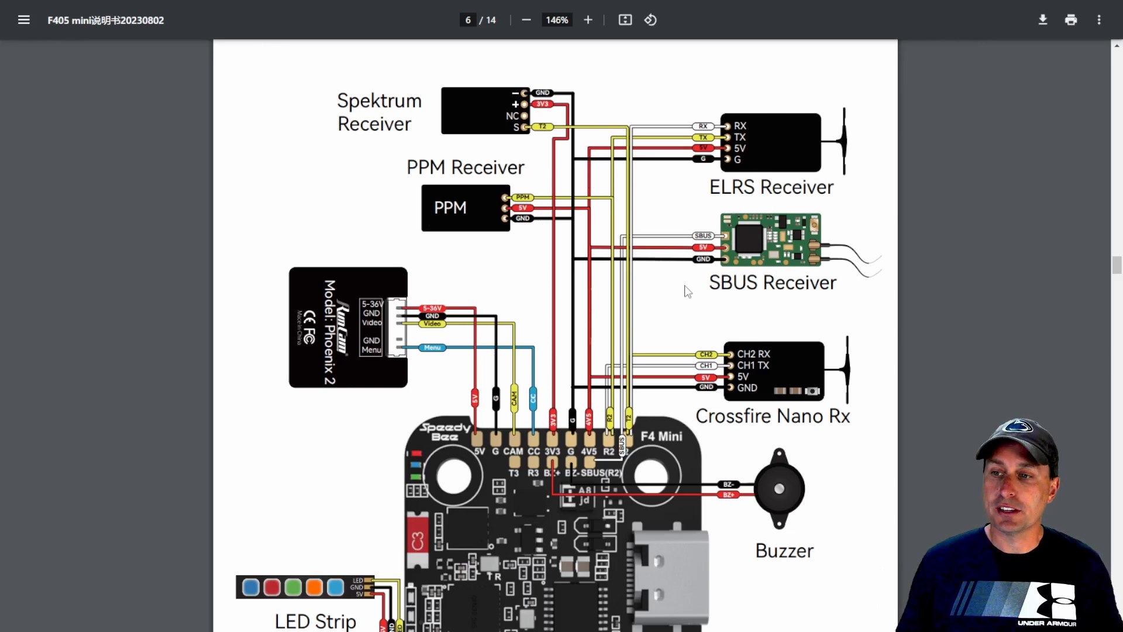
# Scroll page 6 to the LED strip, GPS, DJI Air Unit and video transmitter wiring diagram
pyautogui.scroll(-3)
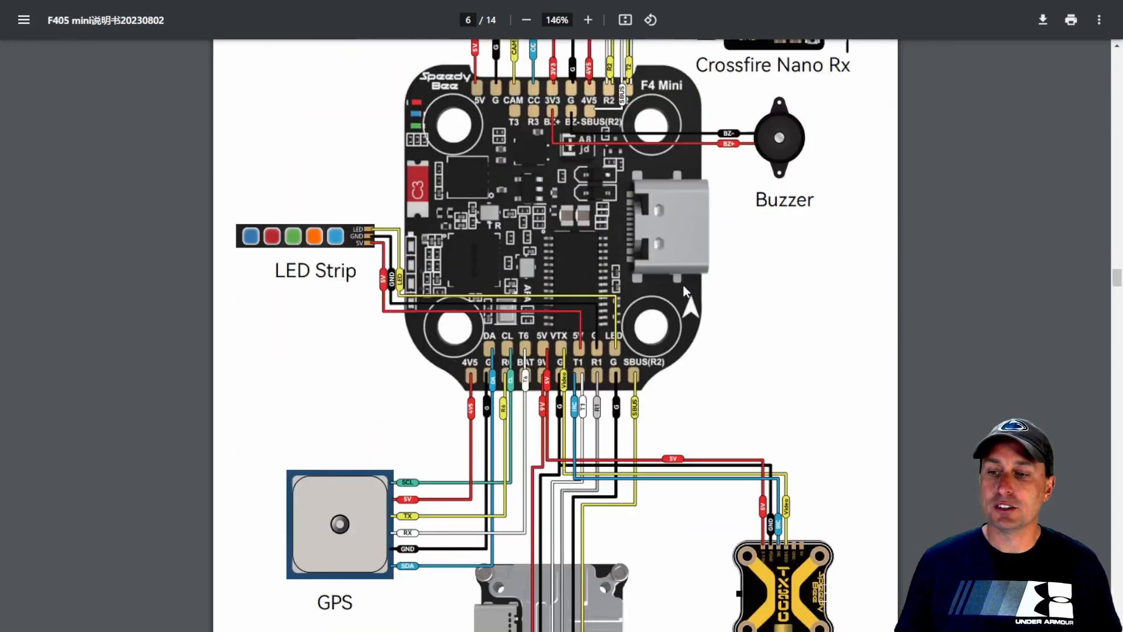
pyautogui.scroll(-3)
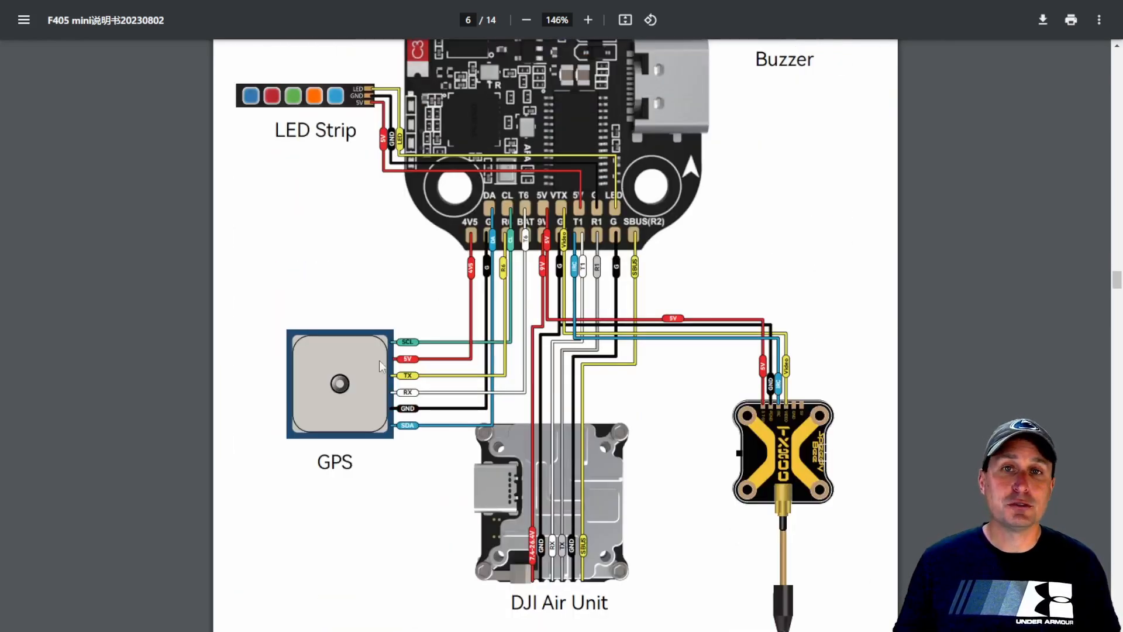
pyautogui.moveTo(574, 494)
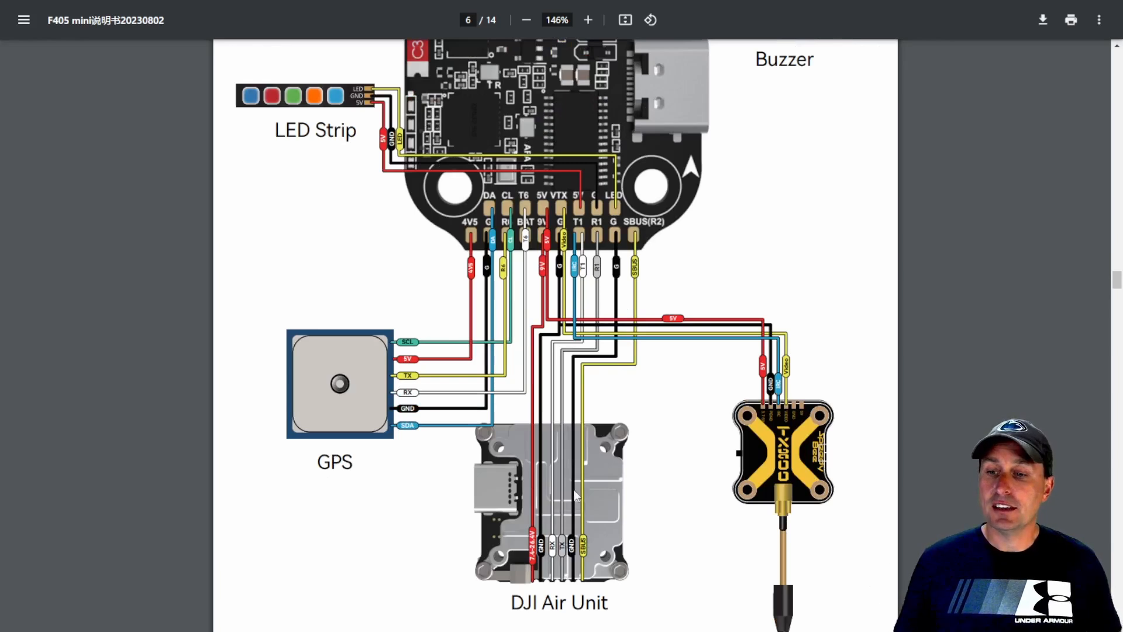
pyautogui.moveTo(810, 458)
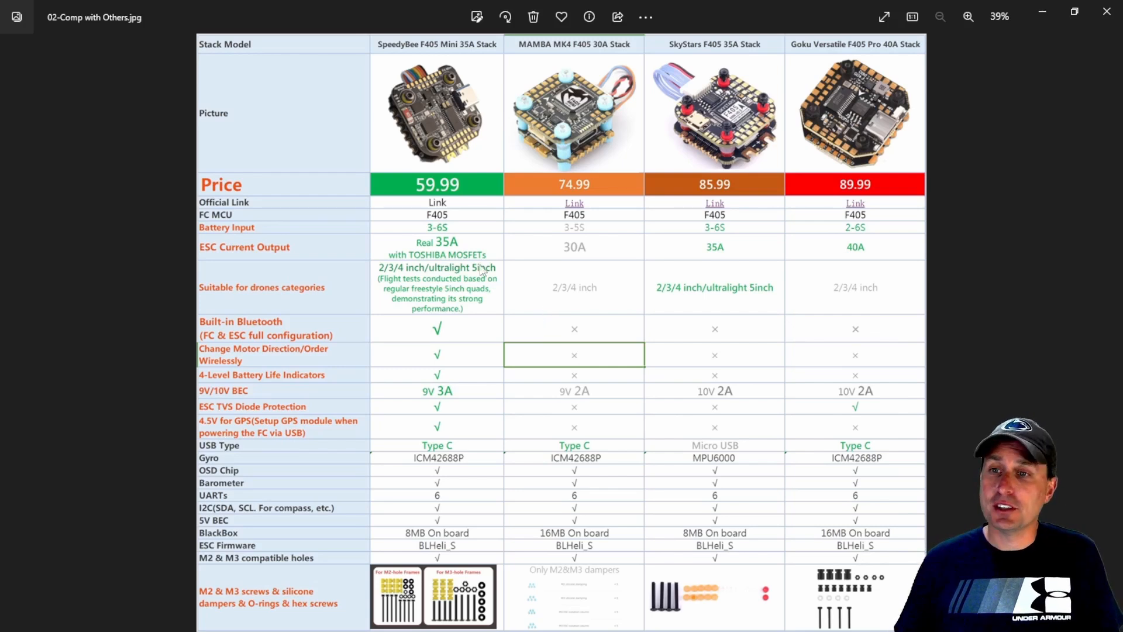
pyautogui.moveTo(569, 69)
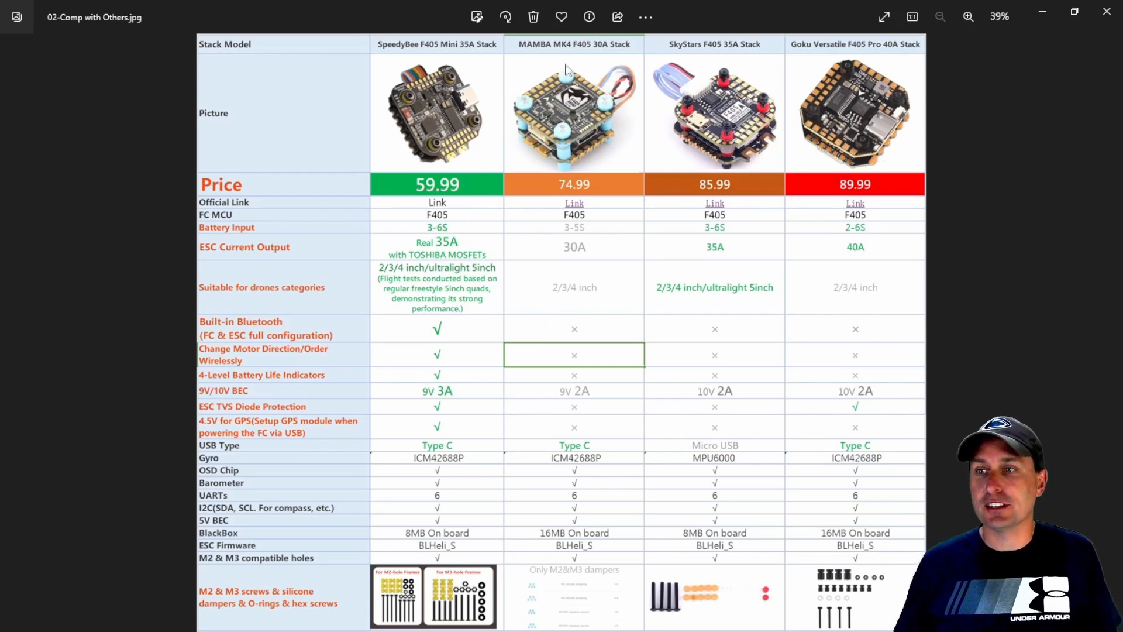
pyautogui.moveTo(827, 71)
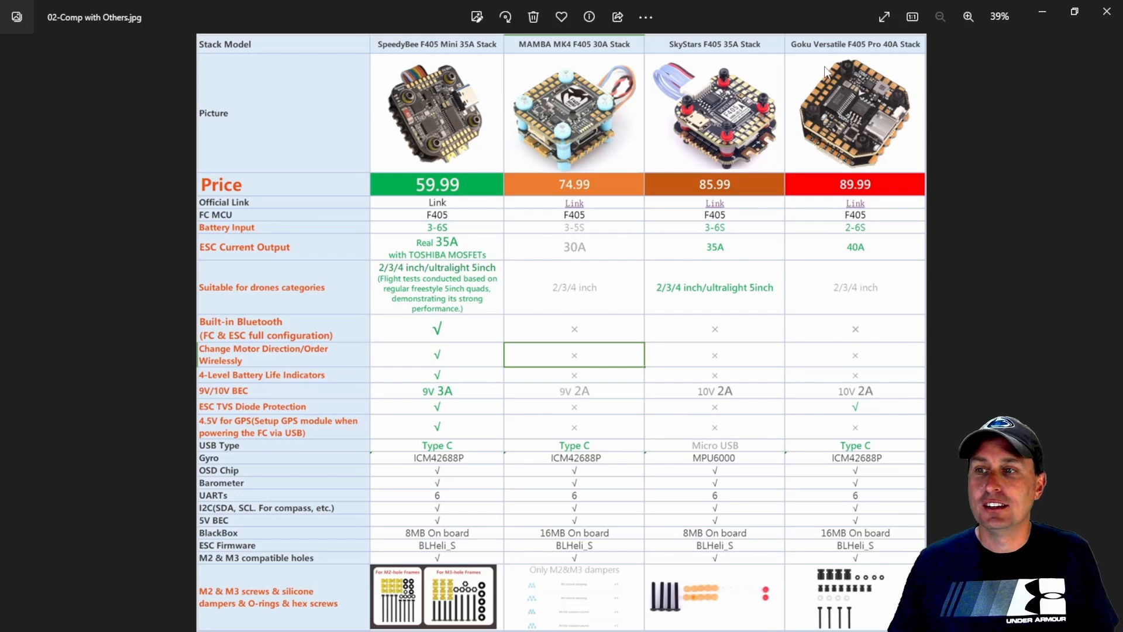
pyautogui.moveTo(743, 219)
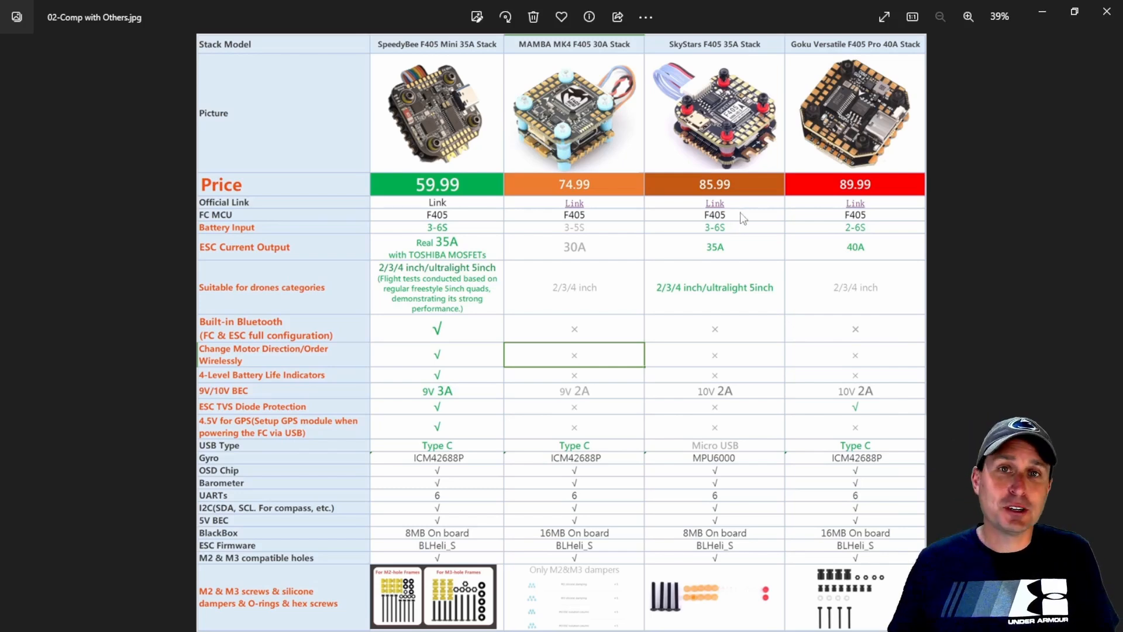
pyautogui.moveTo(346, 304)
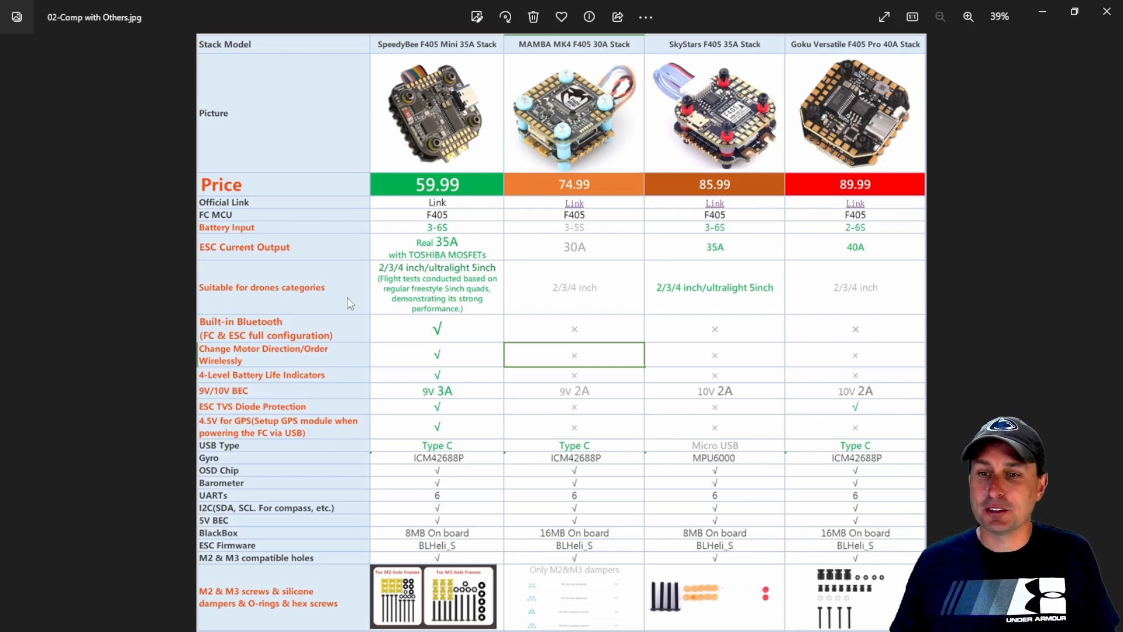
pyautogui.moveTo(387, 331)
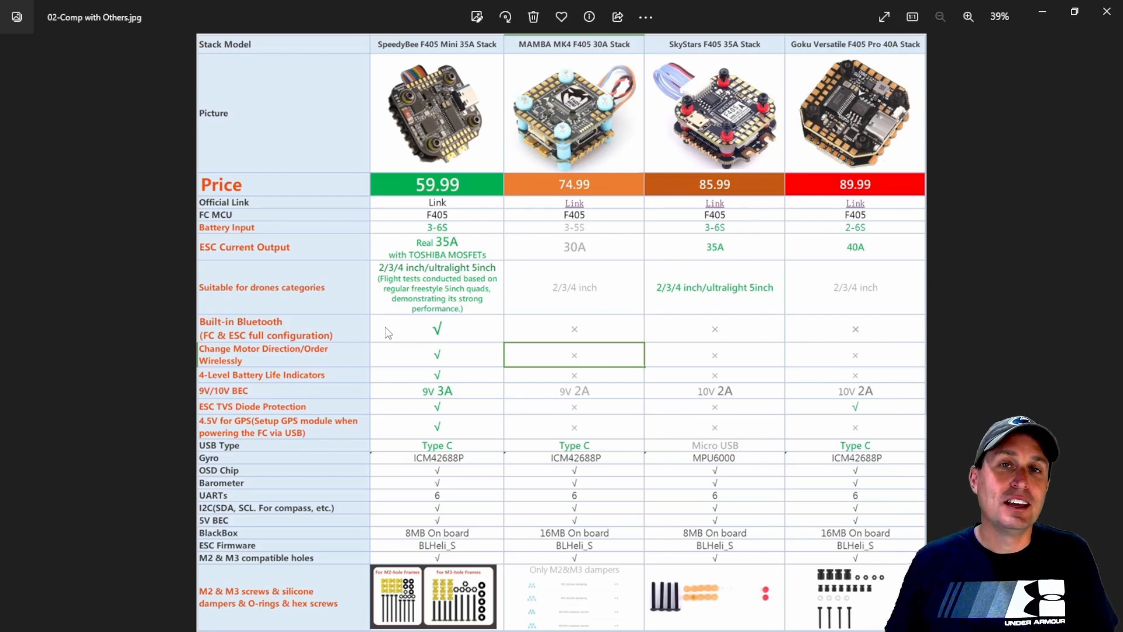
pyautogui.moveTo(454, 358)
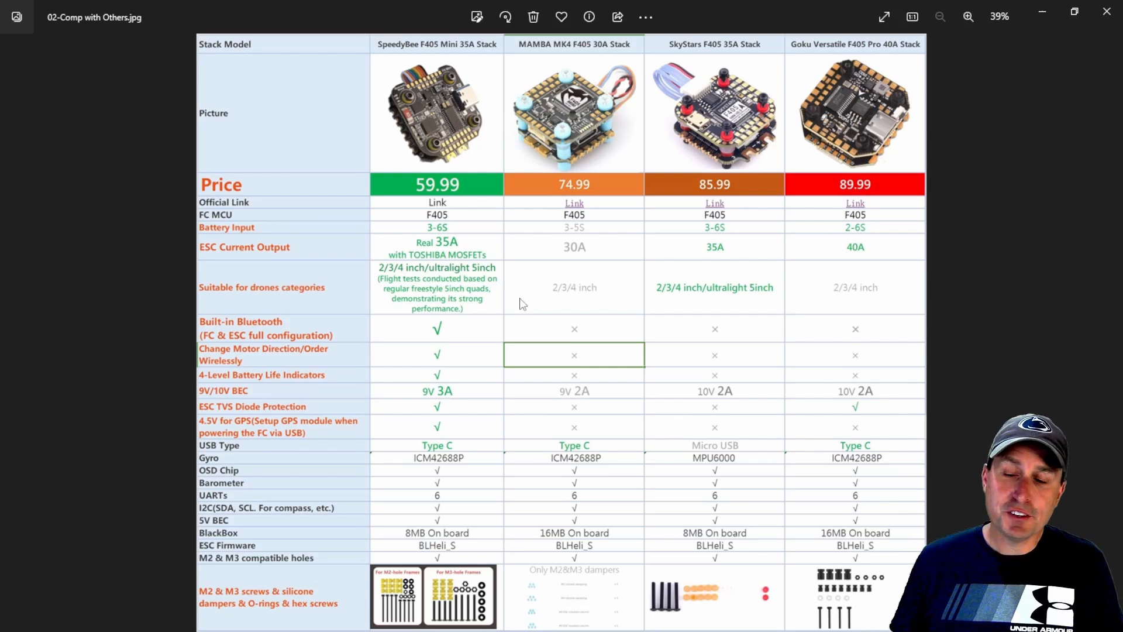
pyautogui.moveTo(456, 309)
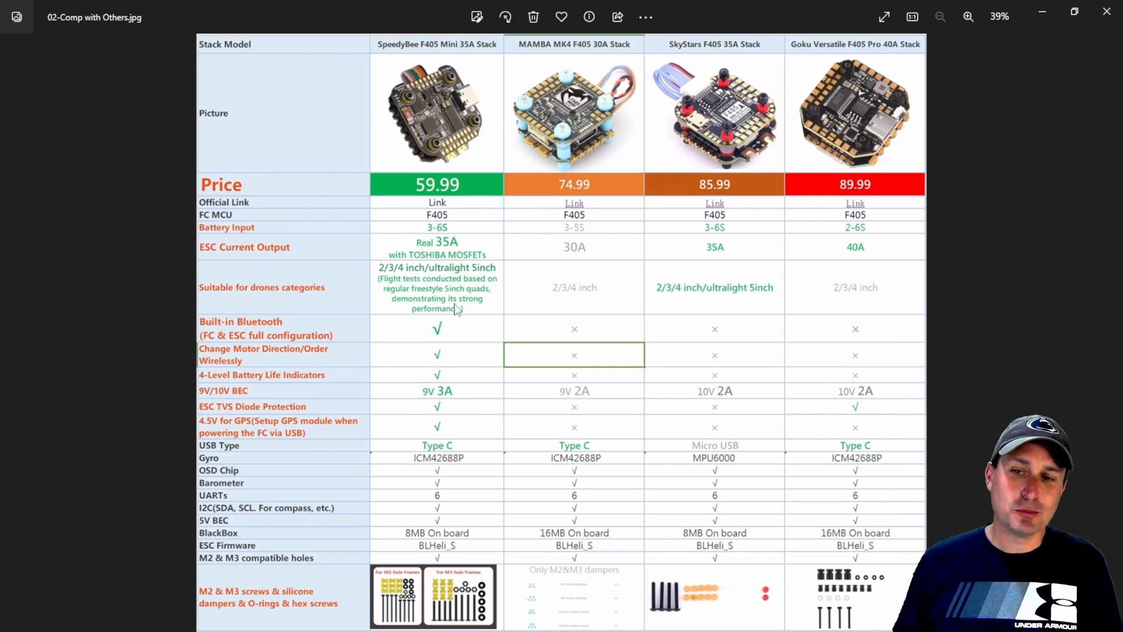
pyautogui.moveTo(444, 370)
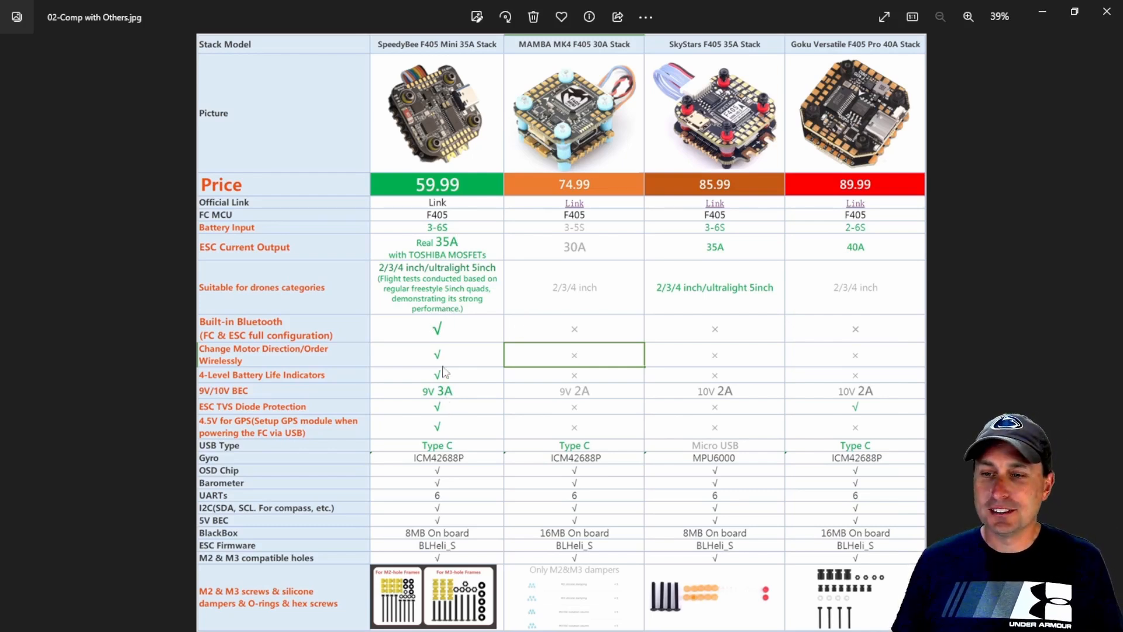
pyautogui.moveTo(462, 407)
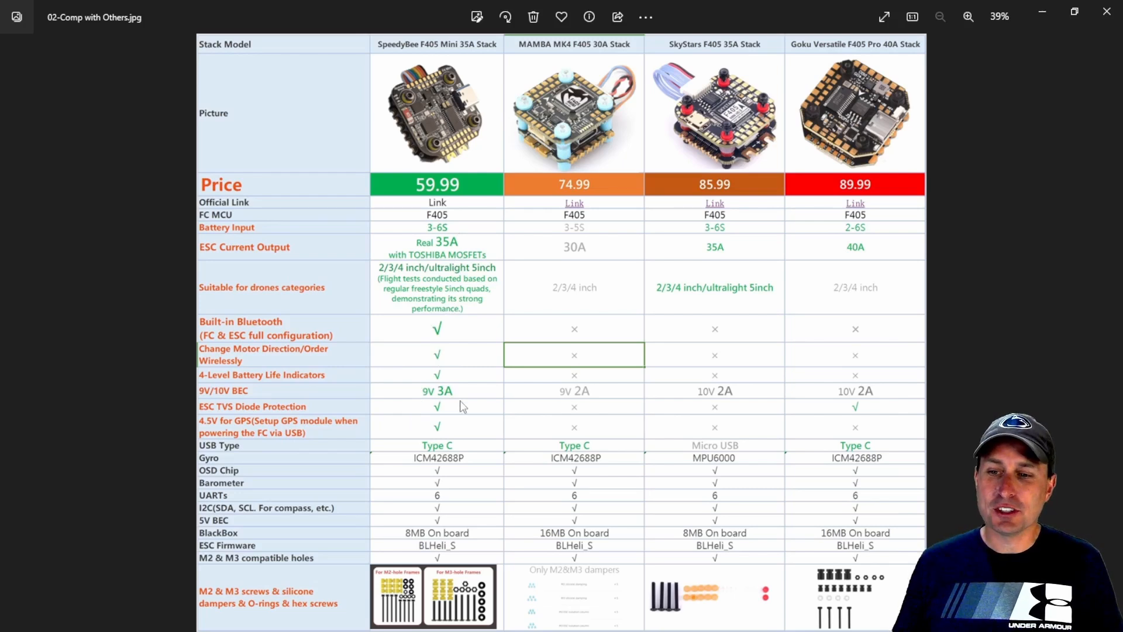
pyautogui.moveTo(856, 407)
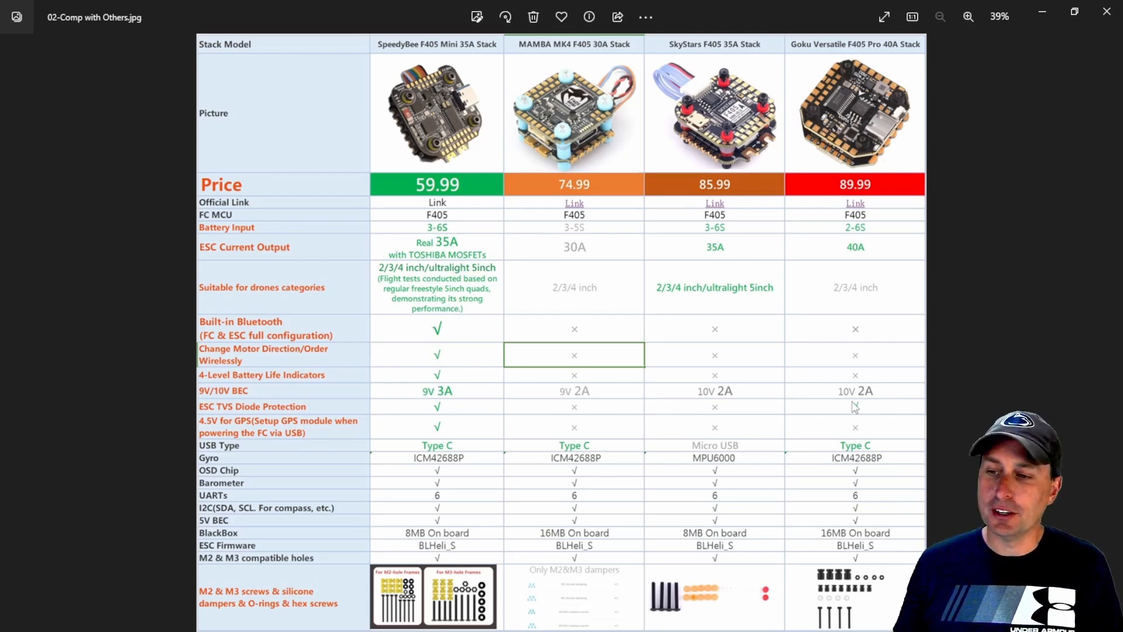
pyautogui.moveTo(458, 400)
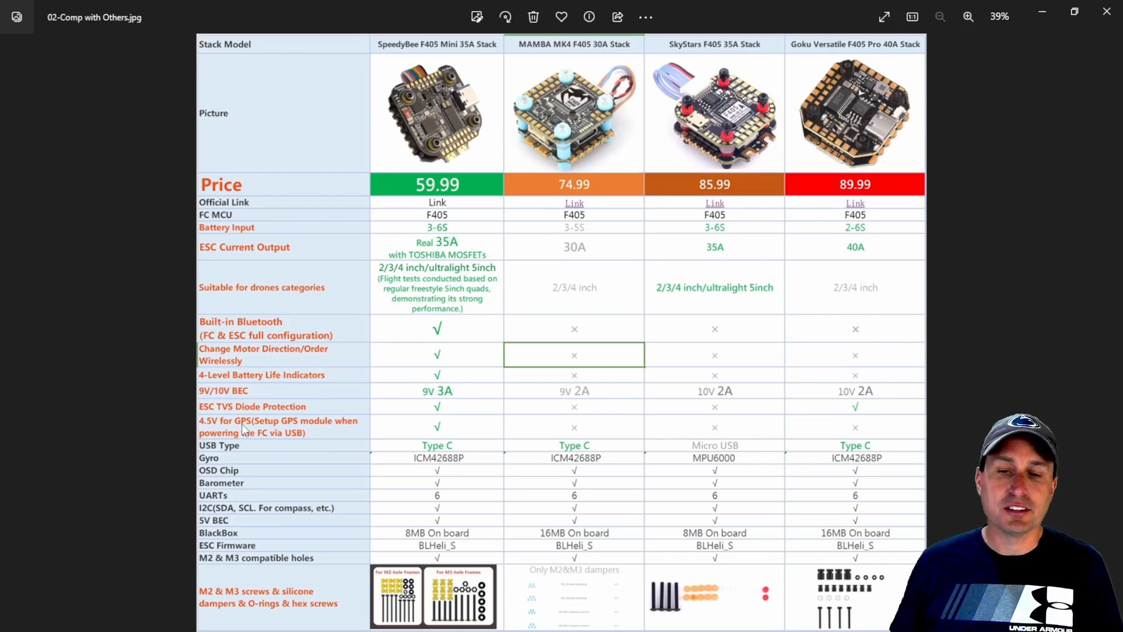
pyautogui.moveTo(336, 428)
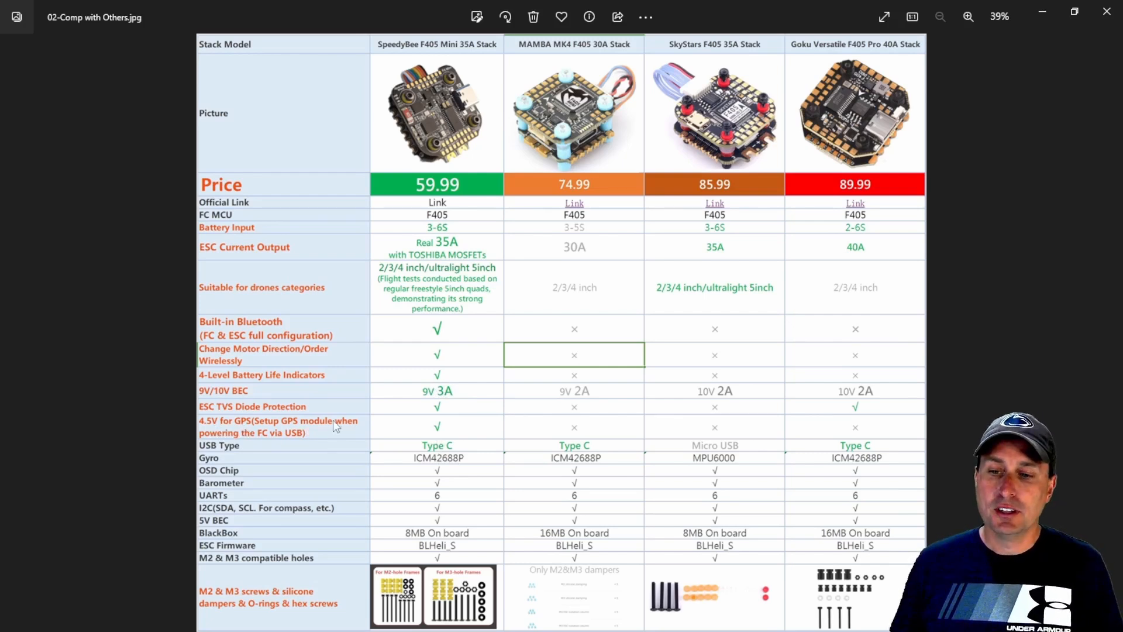
pyautogui.moveTo(286, 445)
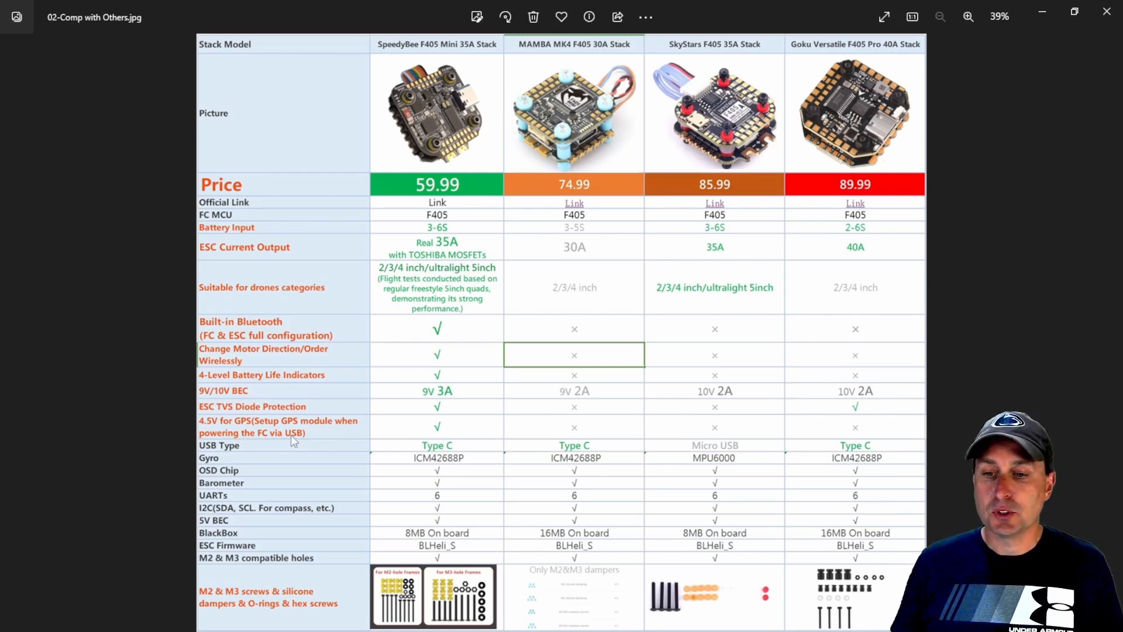
pyautogui.moveTo(307, 438)
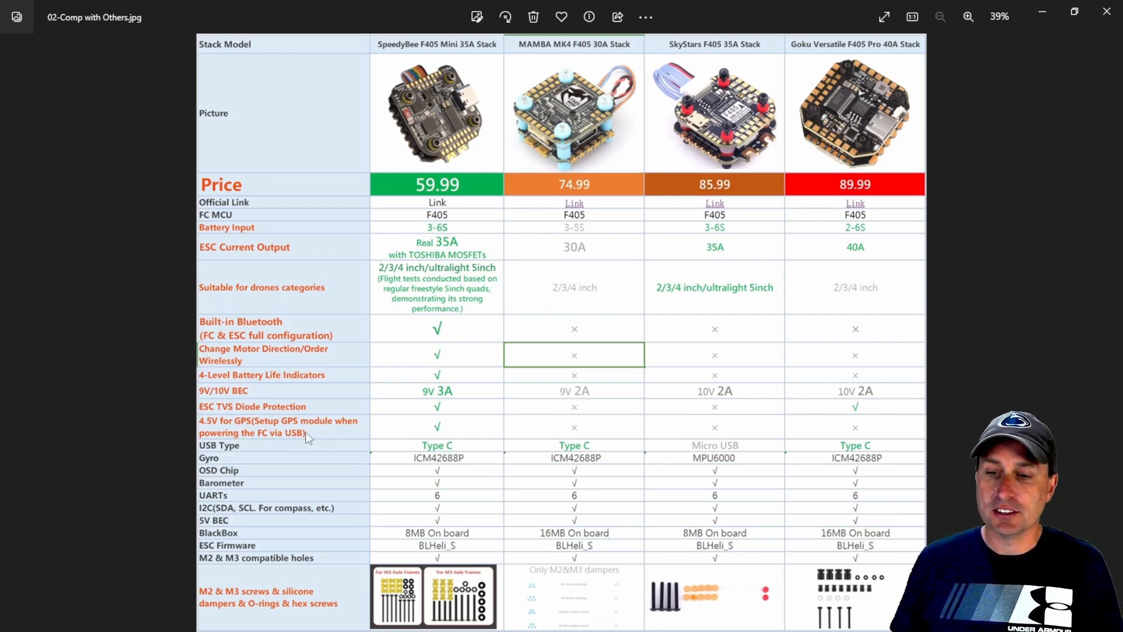
pyautogui.moveTo(384, 414)
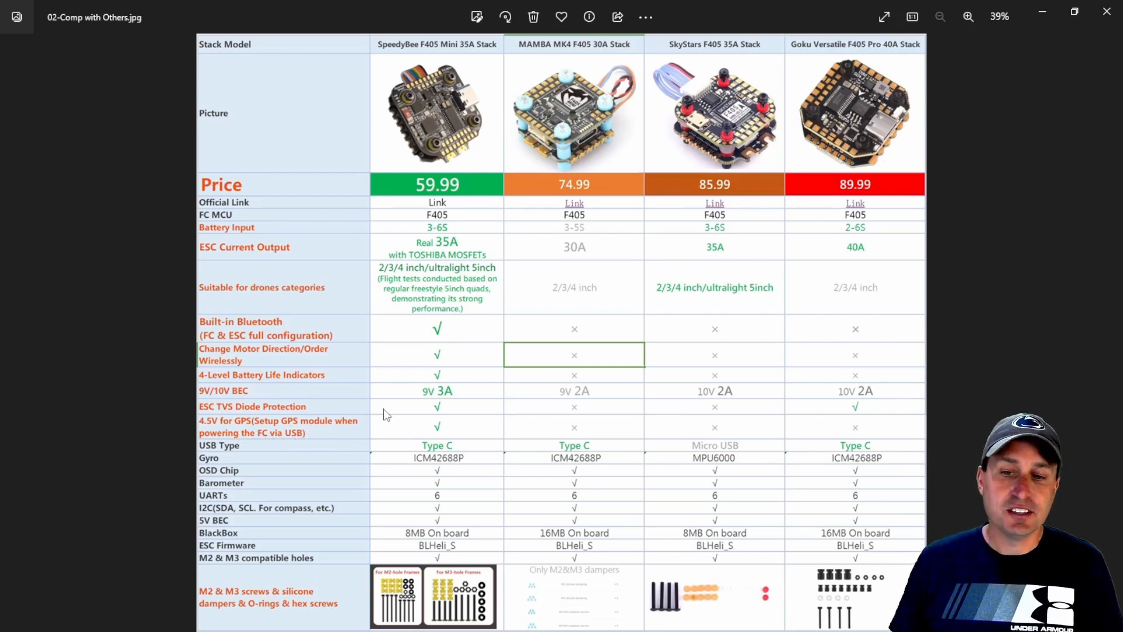
pyautogui.moveTo(445, 414)
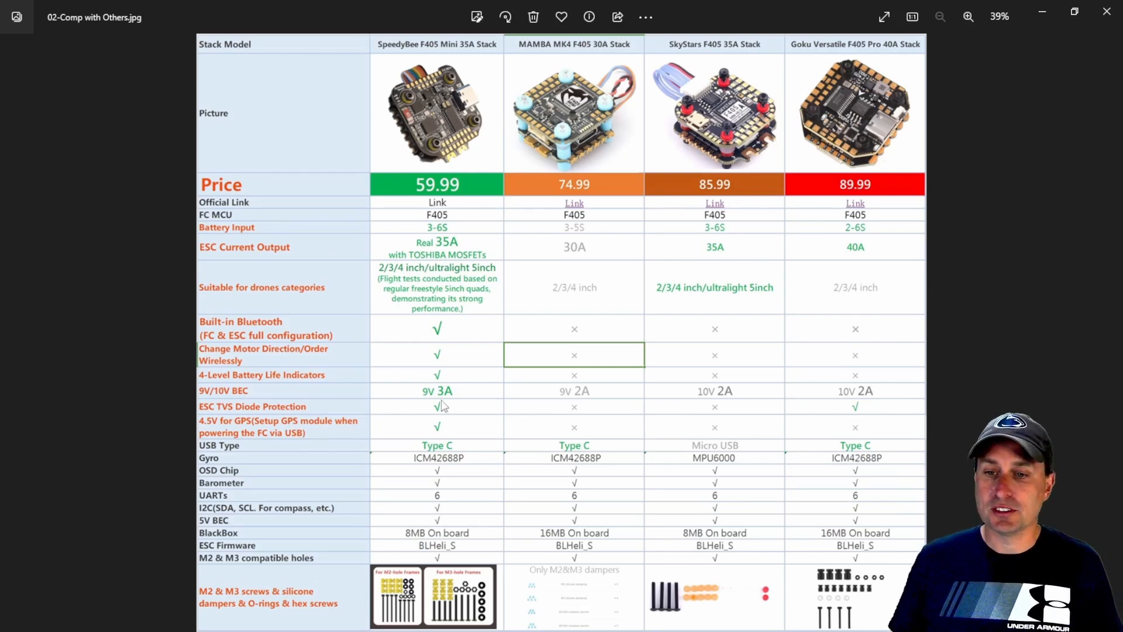
pyautogui.moveTo(428, 336)
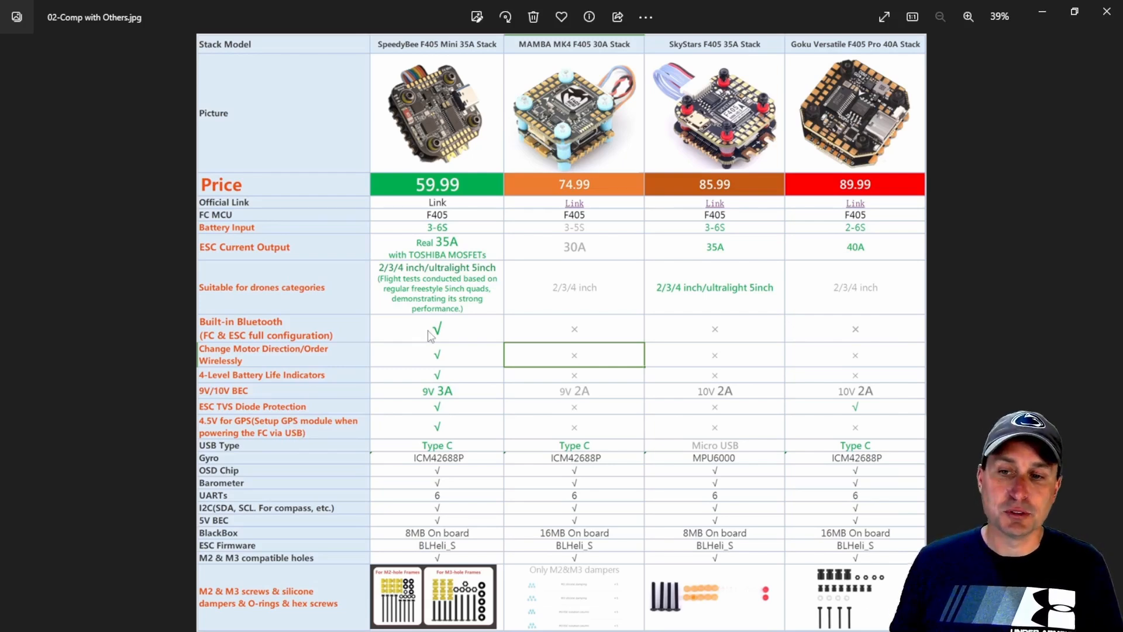
pyautogui.moveTo(436, 367)
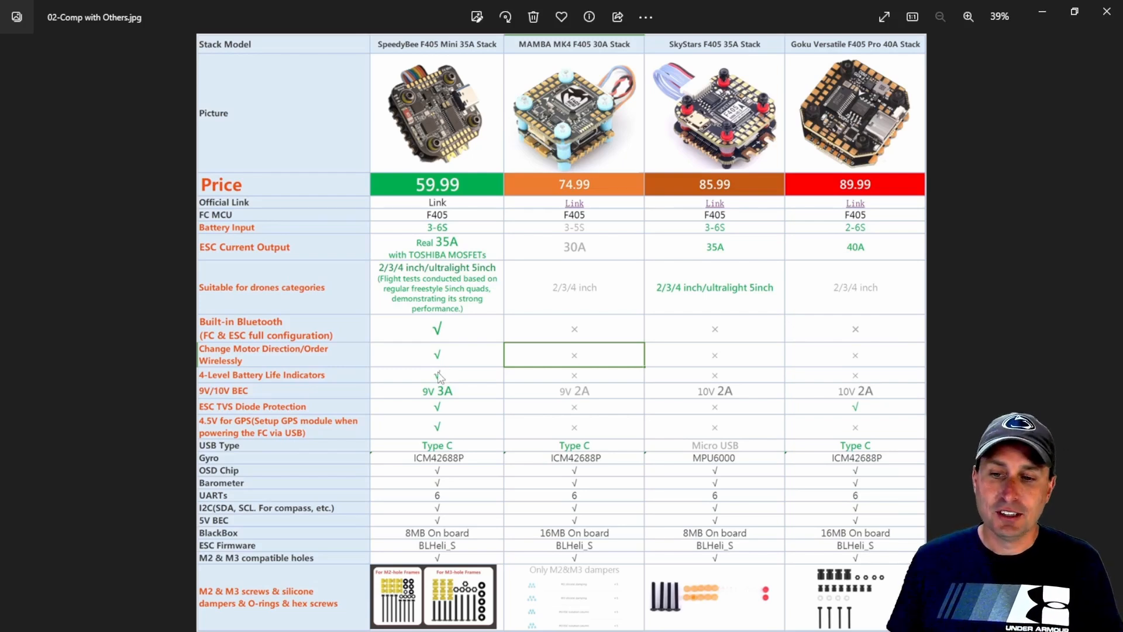
pyautogui.moveTo(441, 384)
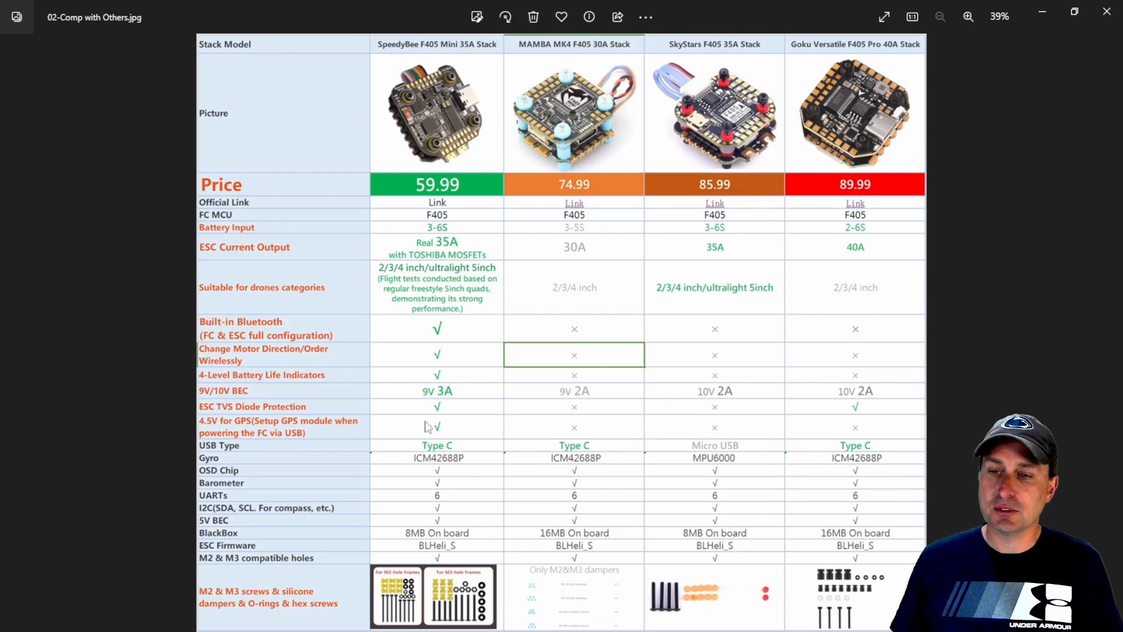
pyautogui.moveTo(425, 271)
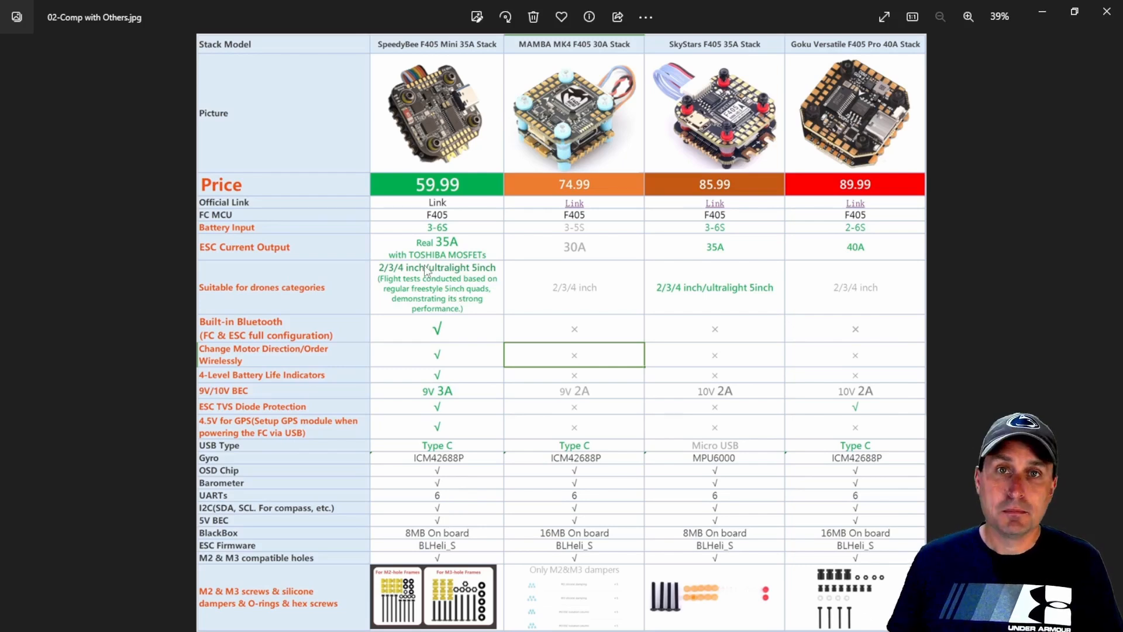